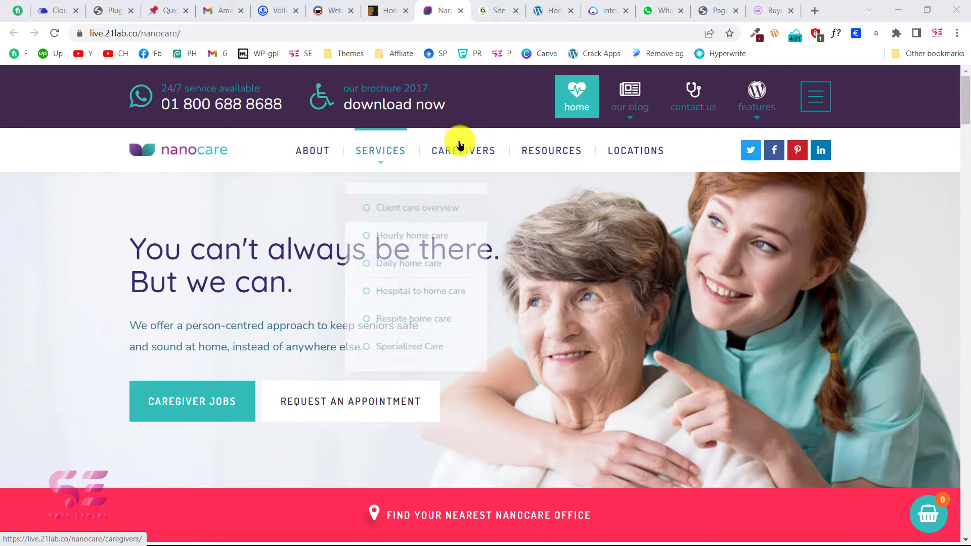
mouse_move(496, 222)
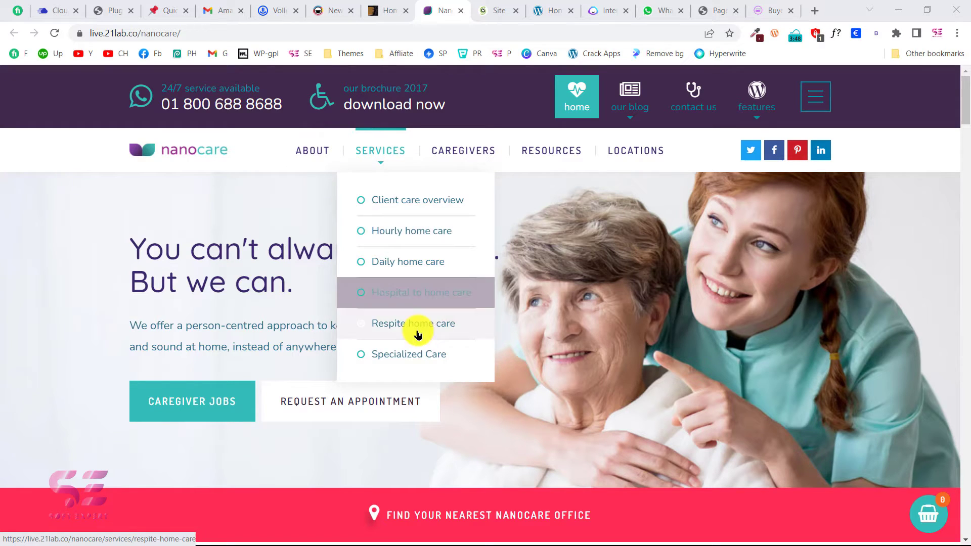
mouse_move(464, 151)
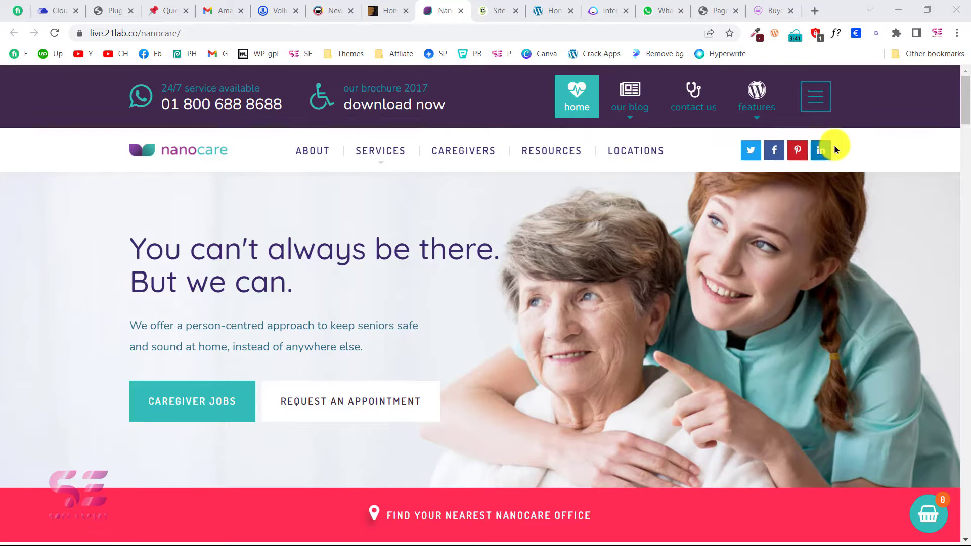
Step: Preview the Services menu, then advance the hero slider to slide 02 'Extraordinary Every day'
click(629, 96)
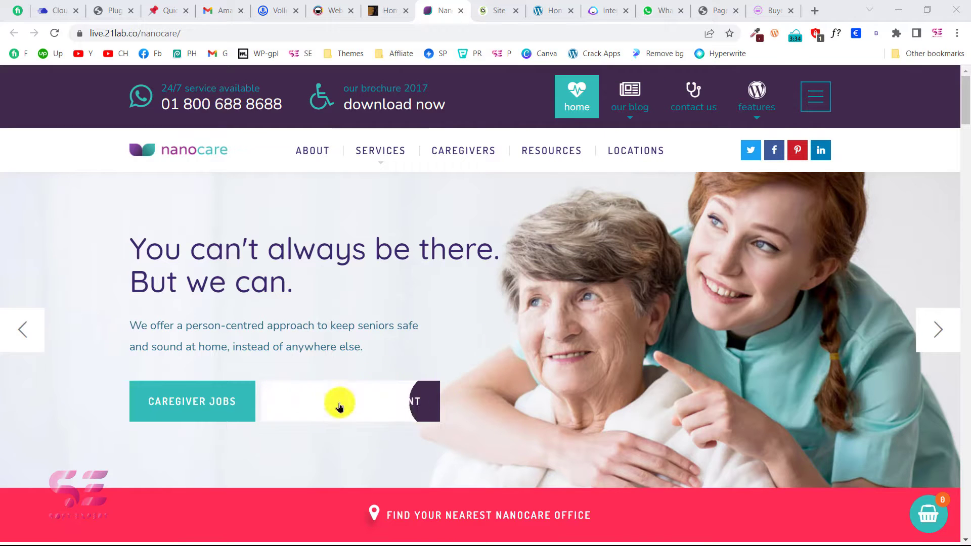
mouse_move(429, 402)
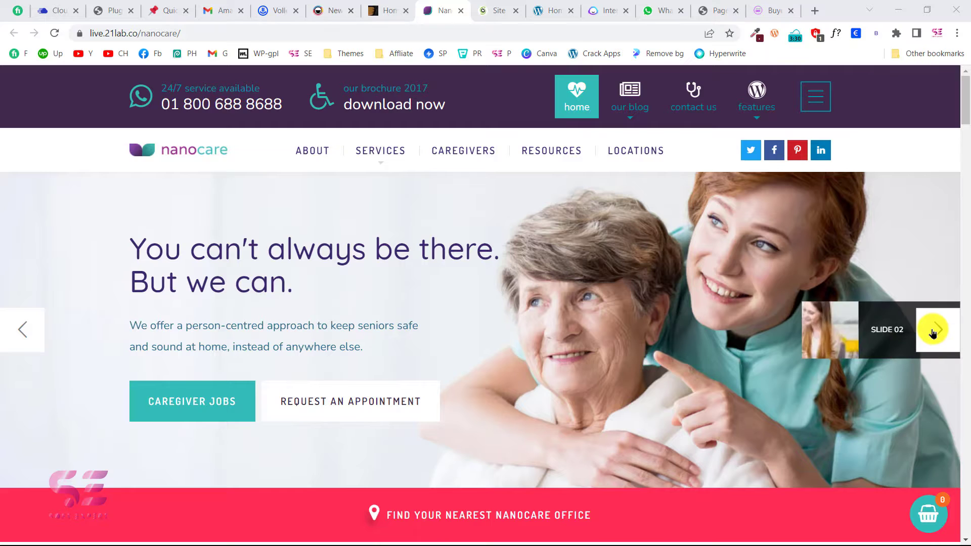
click(937, 329)
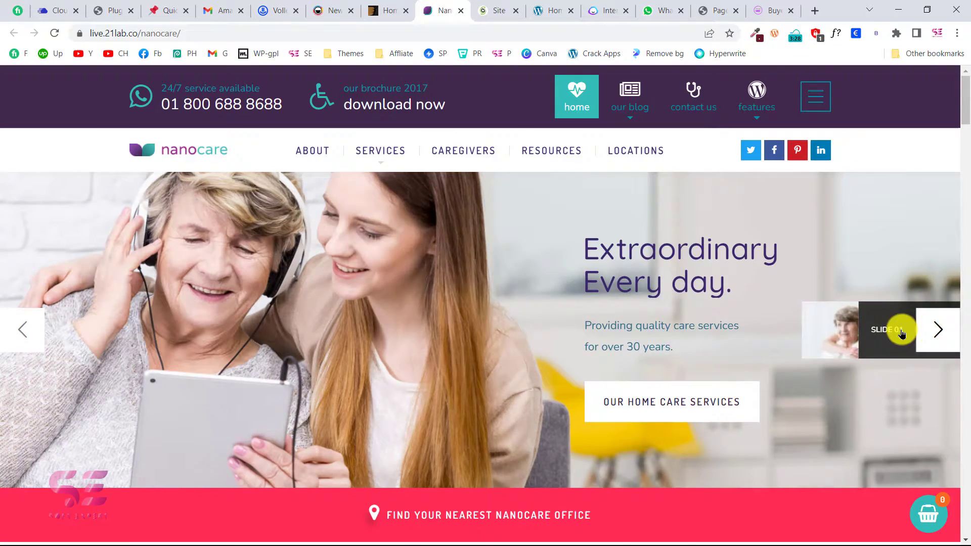
scroll(down, 3)
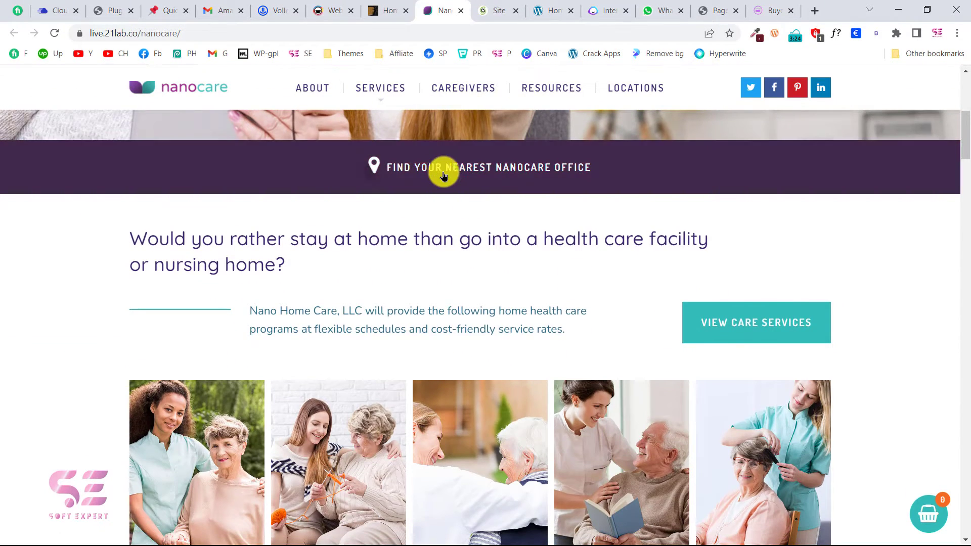
mouse_move(593, 180)
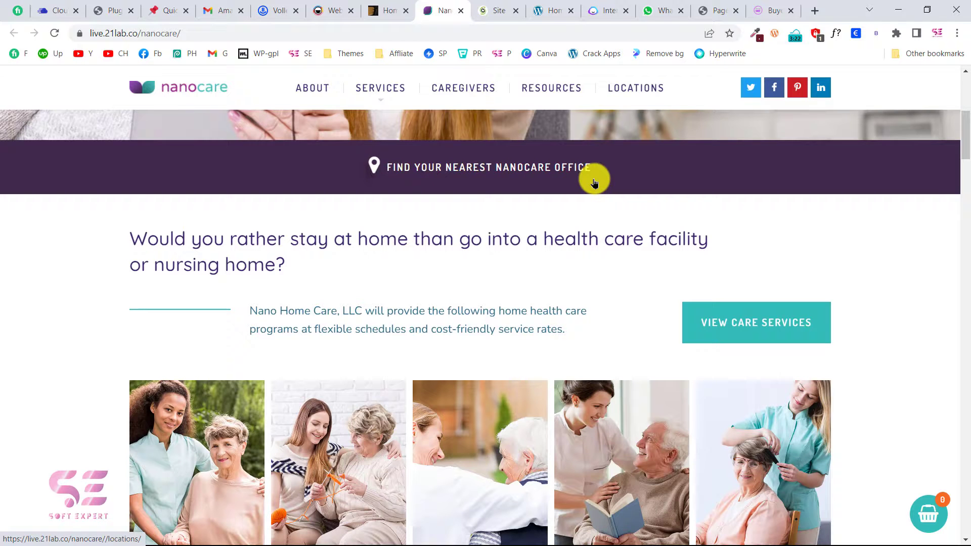
scroll(down, 3)
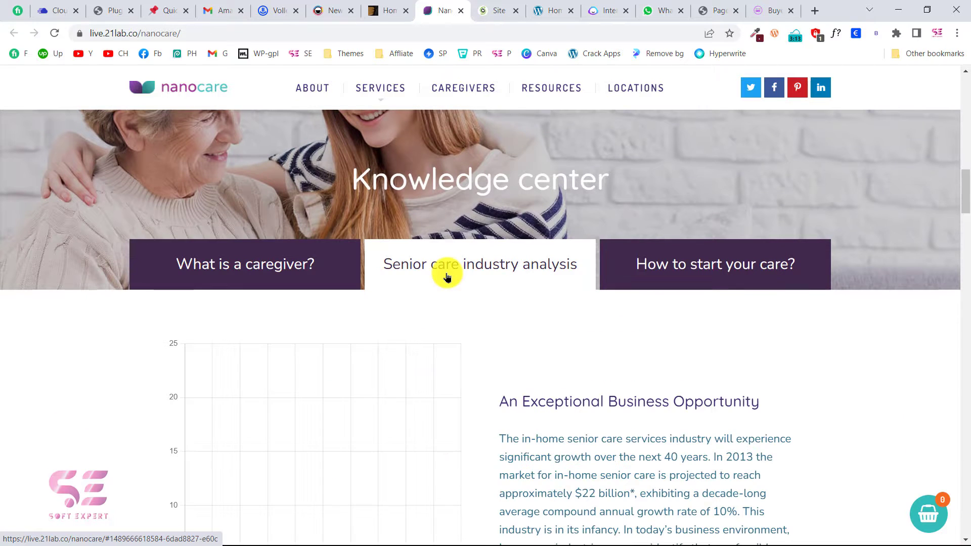
scroll(down, 3)
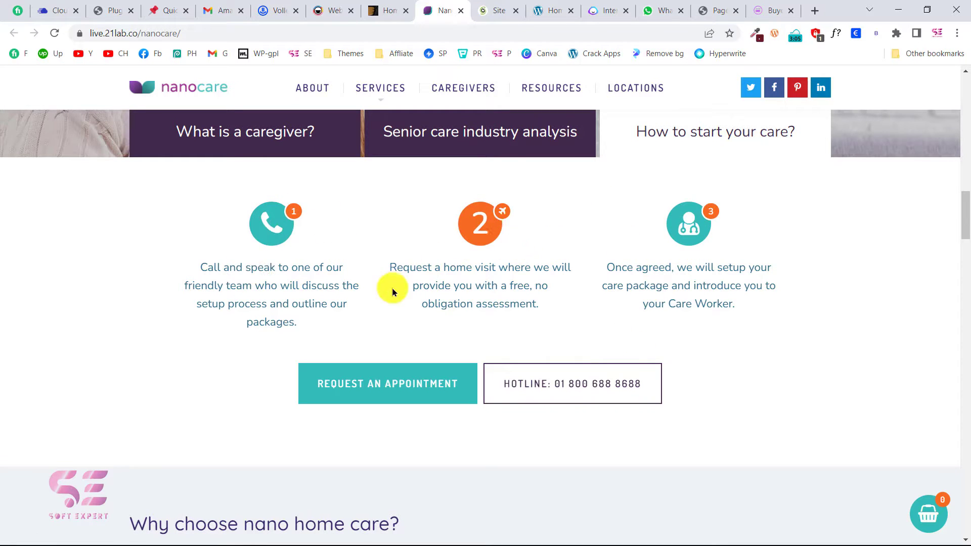
scroll(down, 3)
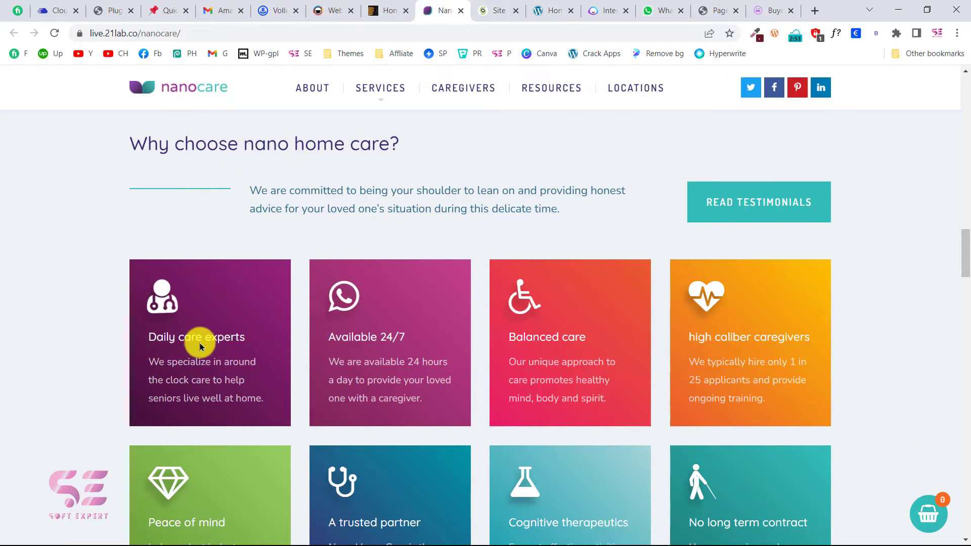
scroll(down, 3)
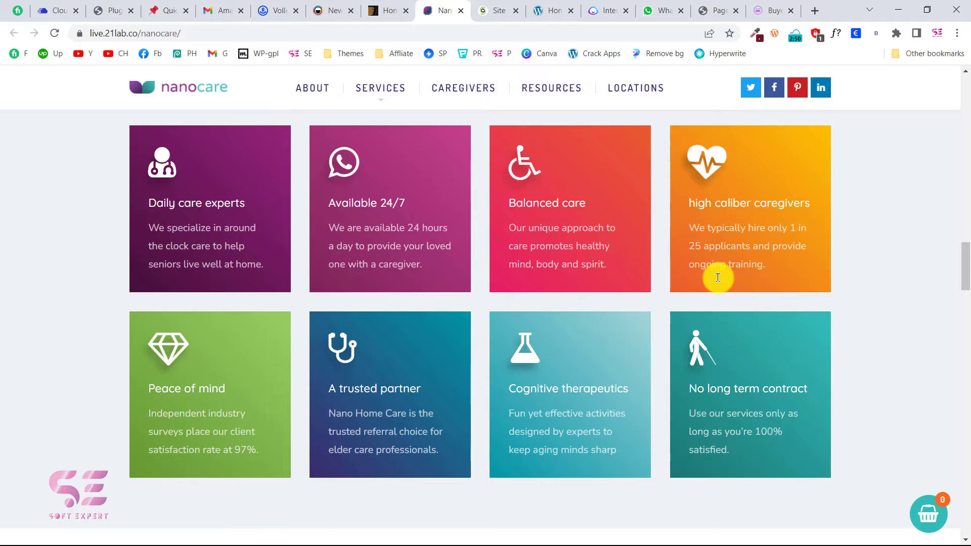
scroll(down, 3)
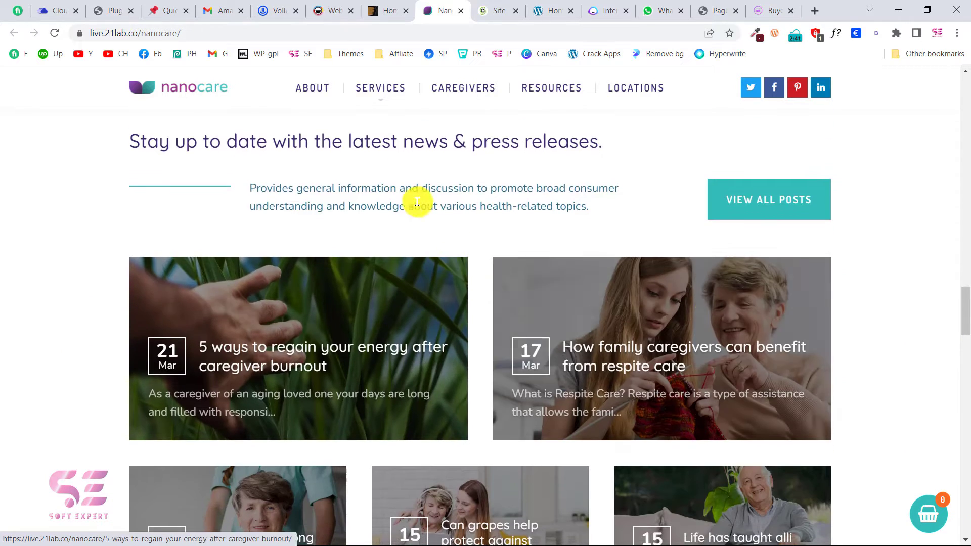
scroll(down, 3)
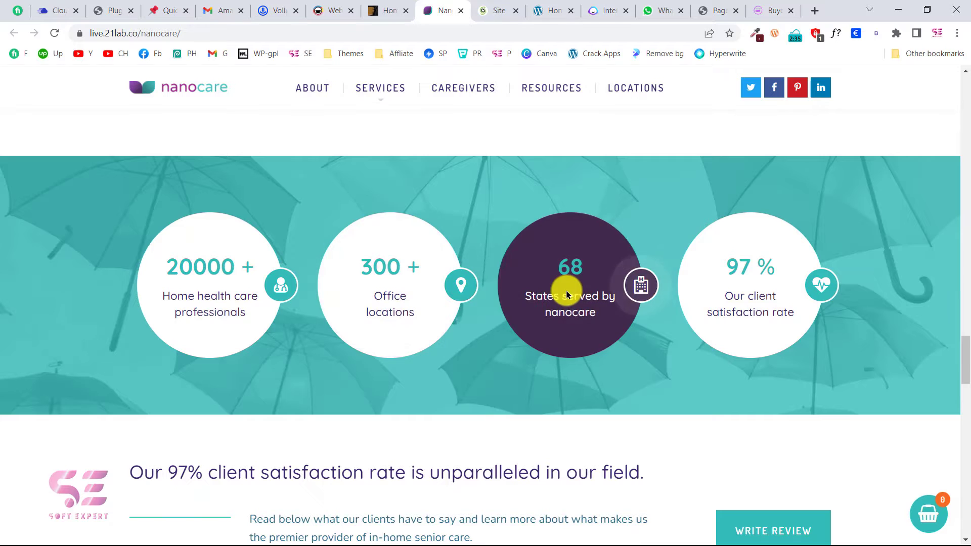
scroll(down, 3)
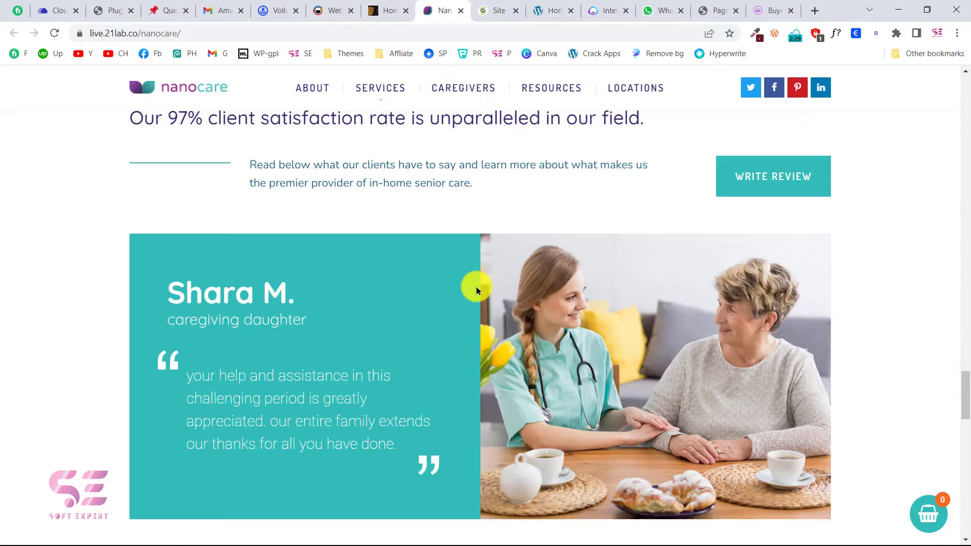
scroll(down, 3)
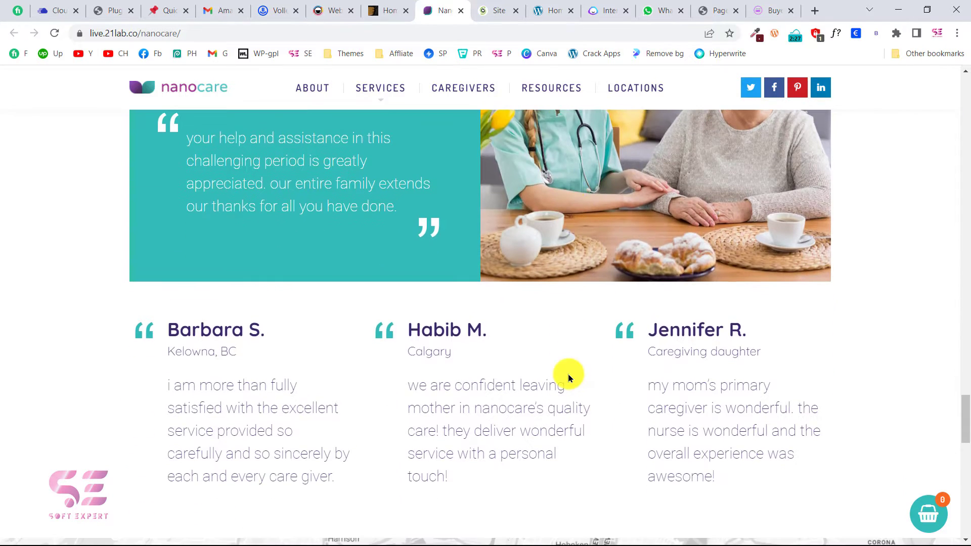
scroll(down, 3)
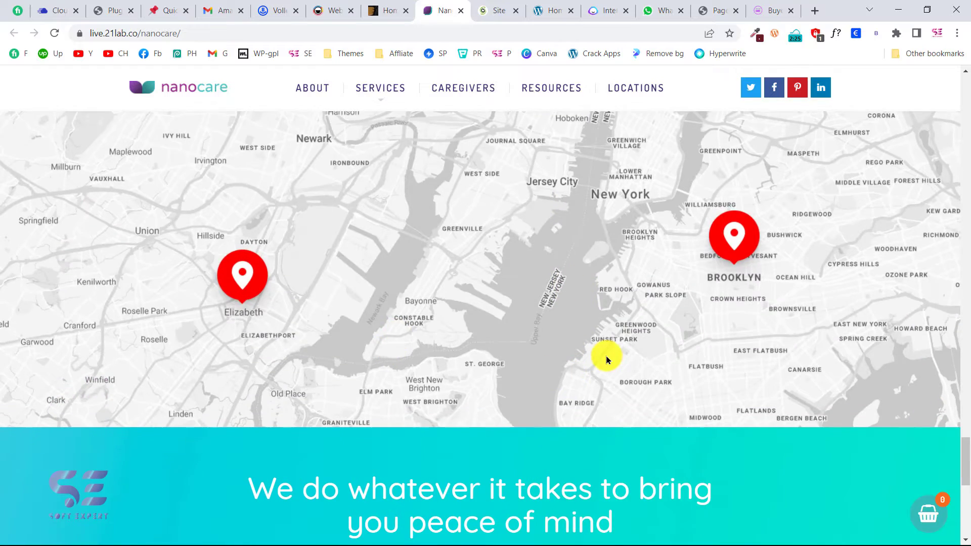
scroll(down, 3)
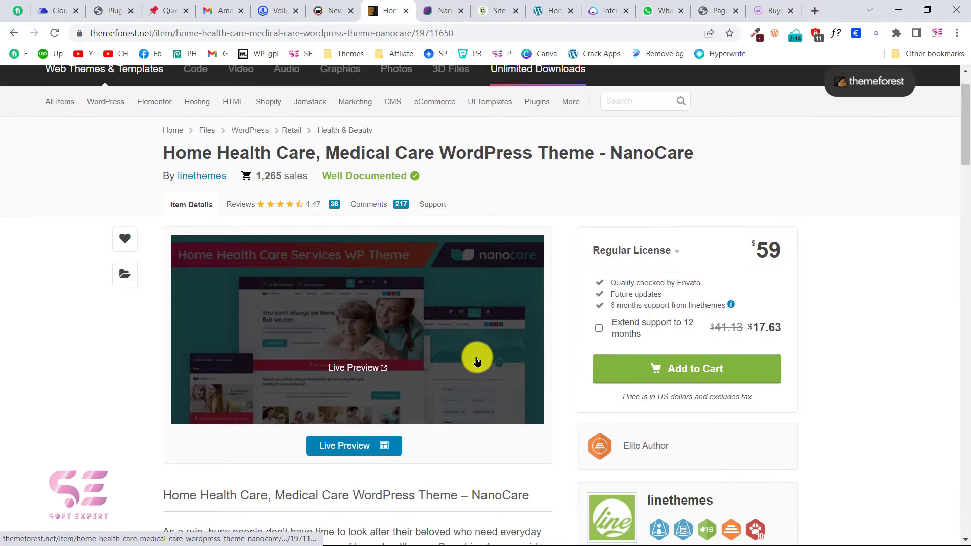
Step: Scroll the NanoCare ThemeForest listing, then switch to the Uchange Homecare WordPress dashboard
scroll(down, 3)
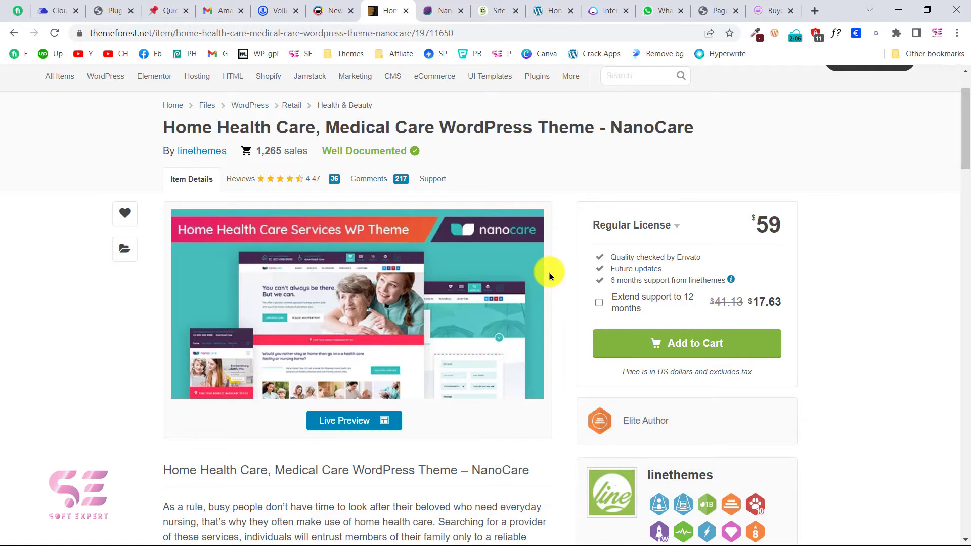
click(551, 10)
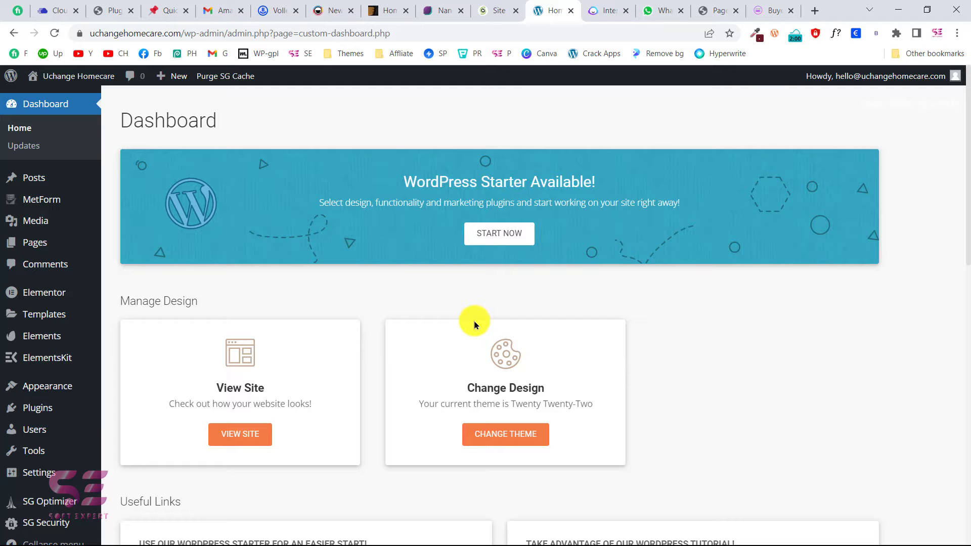
mouse_move(46, 385)
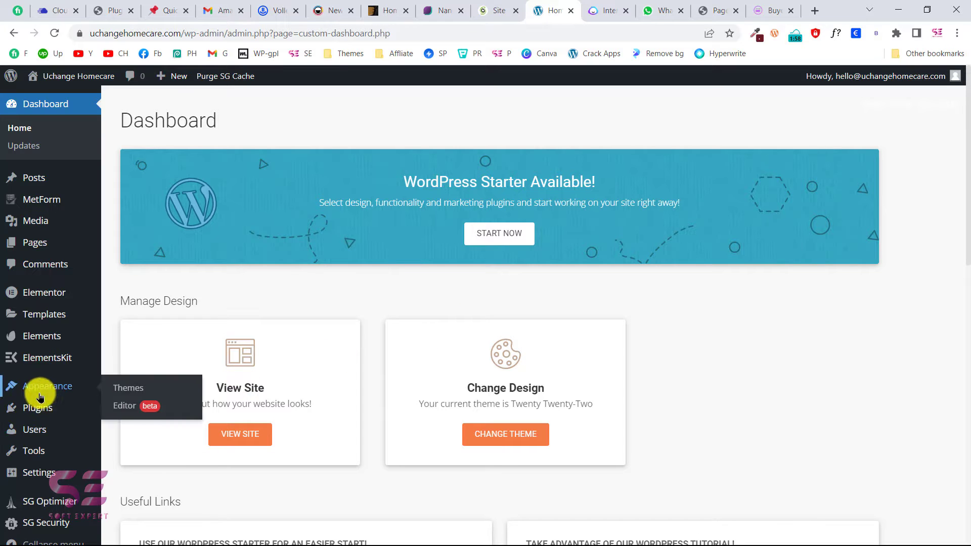
Step: Bulk-deactivate all seven installed plugins from the Installed Plugins list
click(37, 407)
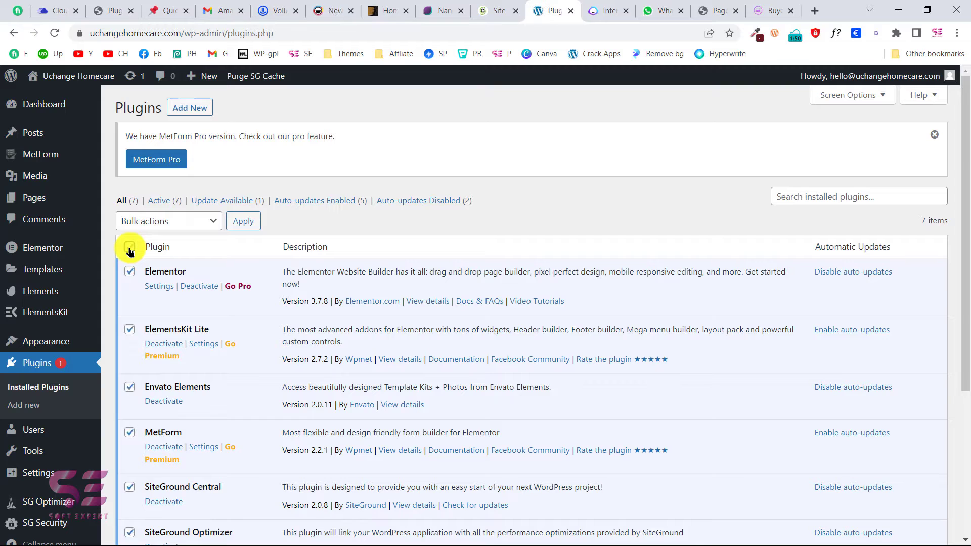
click(243, 222)
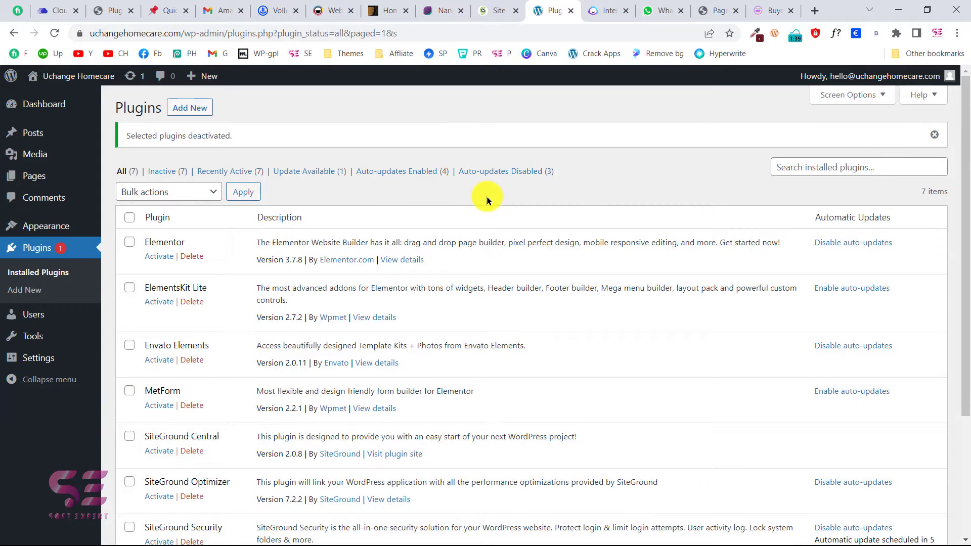
mouse_move(43, 225)
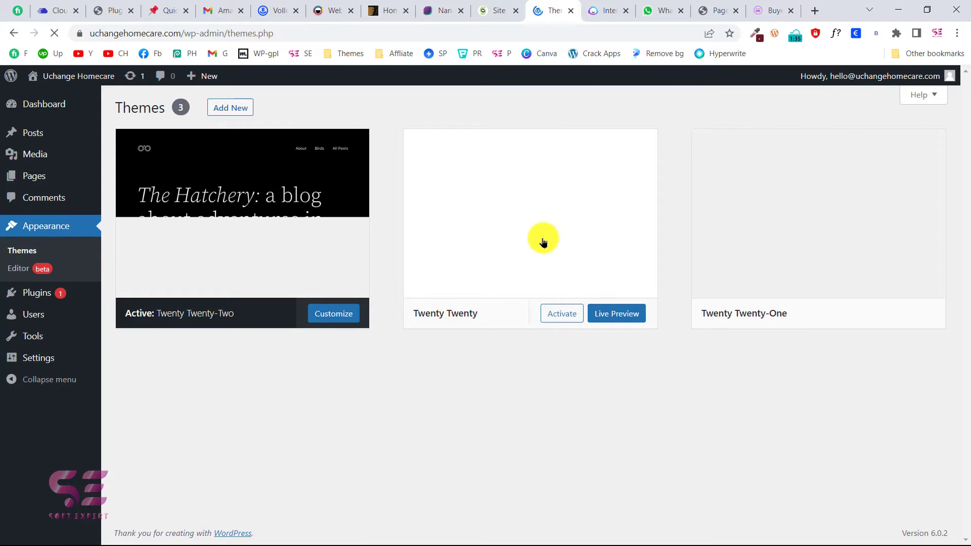
Step: Browse the spare Twenty Twenty themes' details and return to the Themes page
click(543, 213)
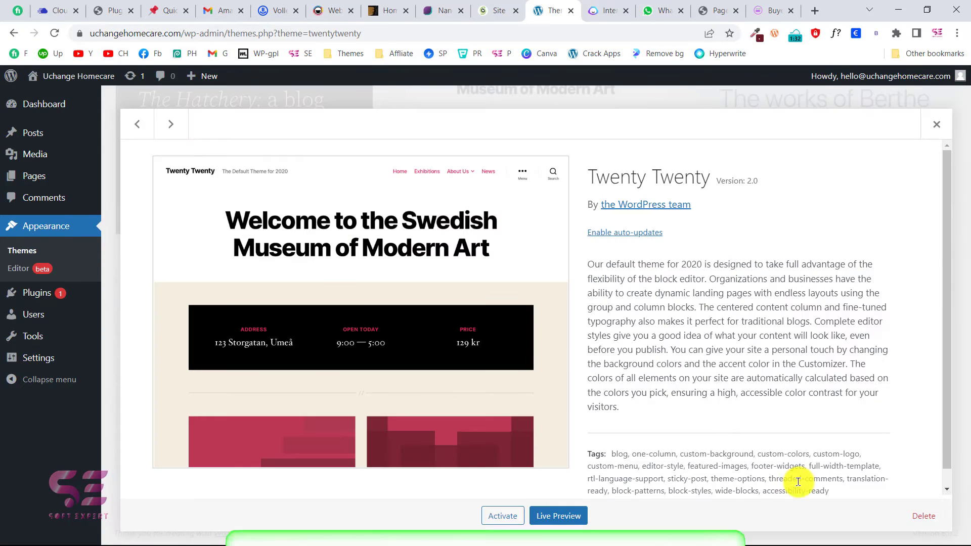
click(170, 125)
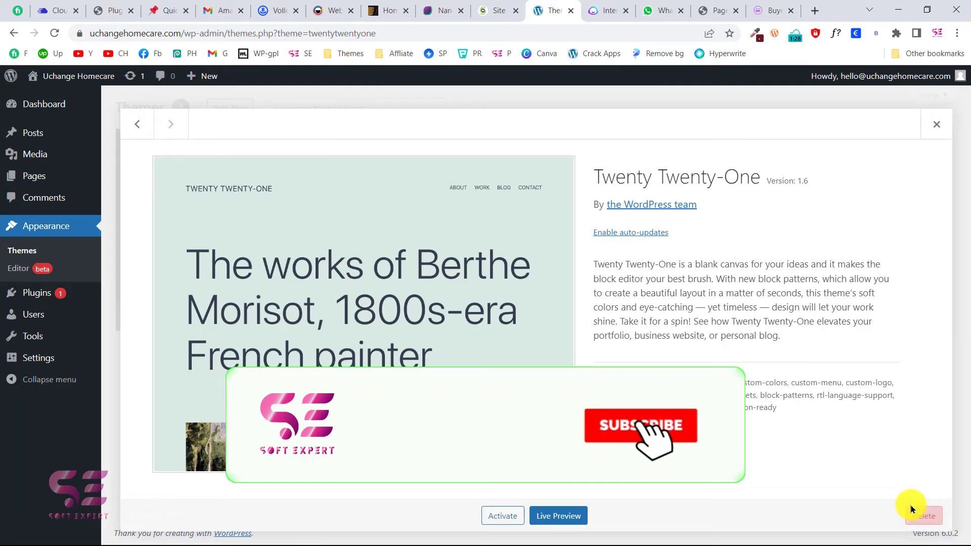
click(935, 123)
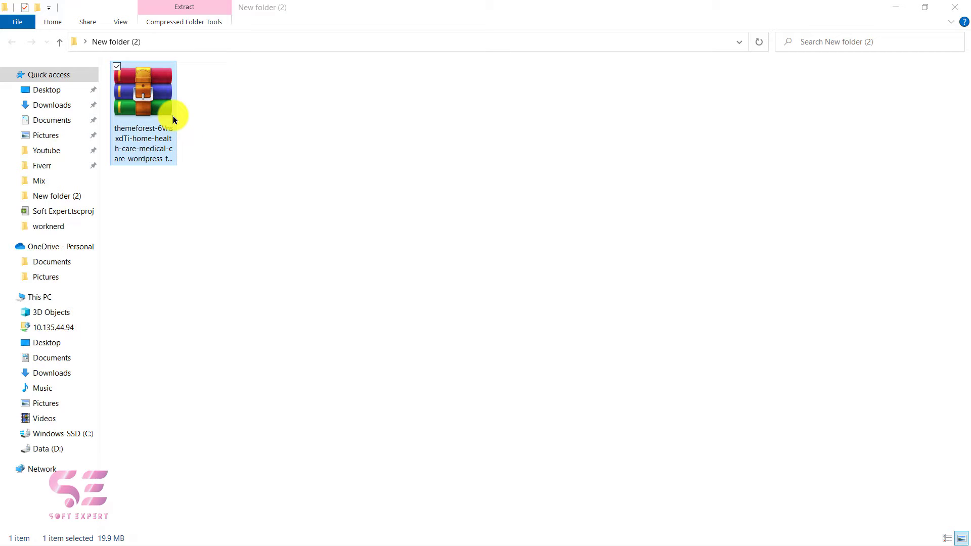
mouse_move(325, 490)
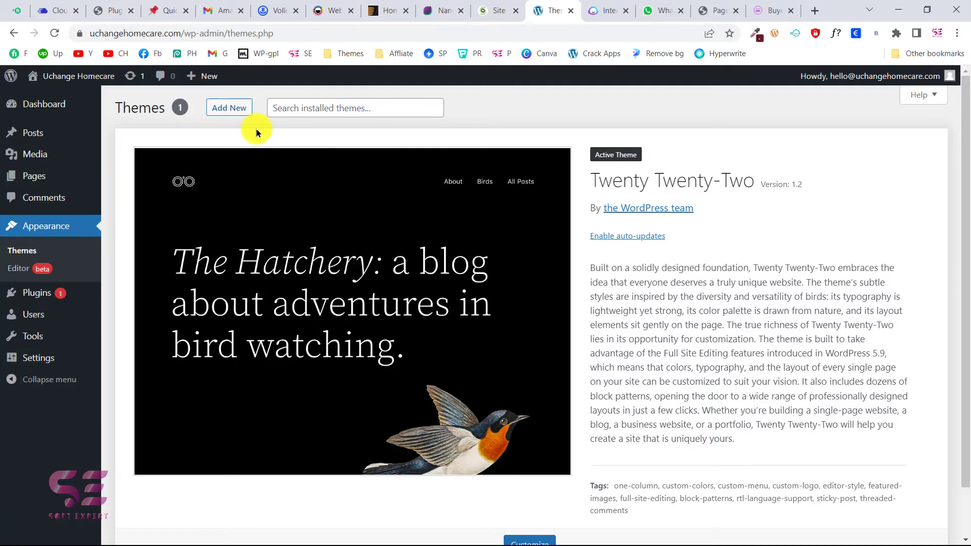
Step: Upload the ThemeForest zip as a new theme; installation fails for lack of style.css
click(229, 107)
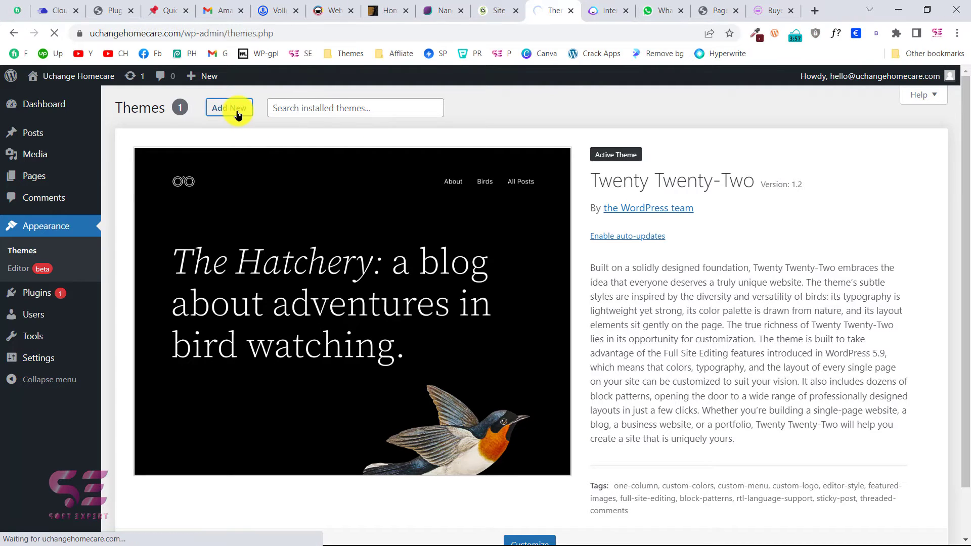
click(229, 109)
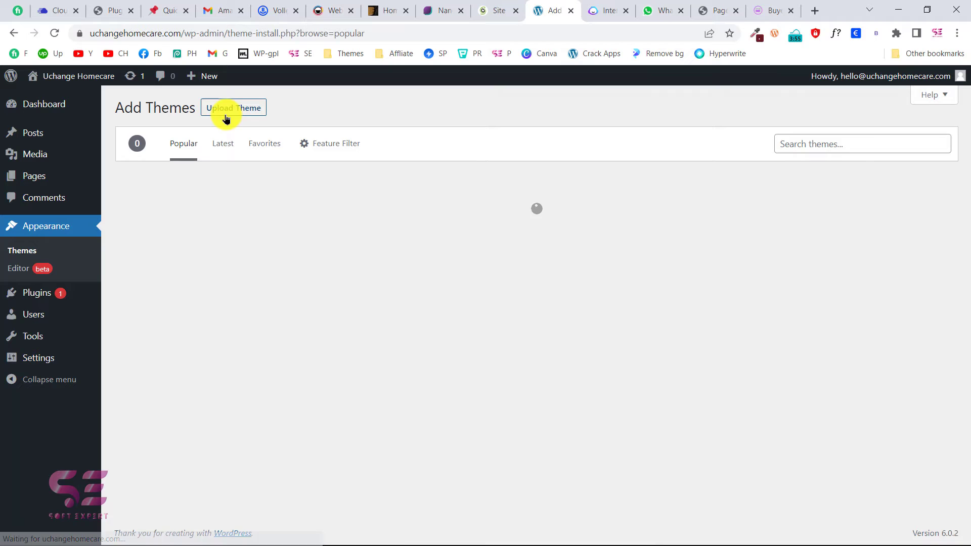
click(233, 108)
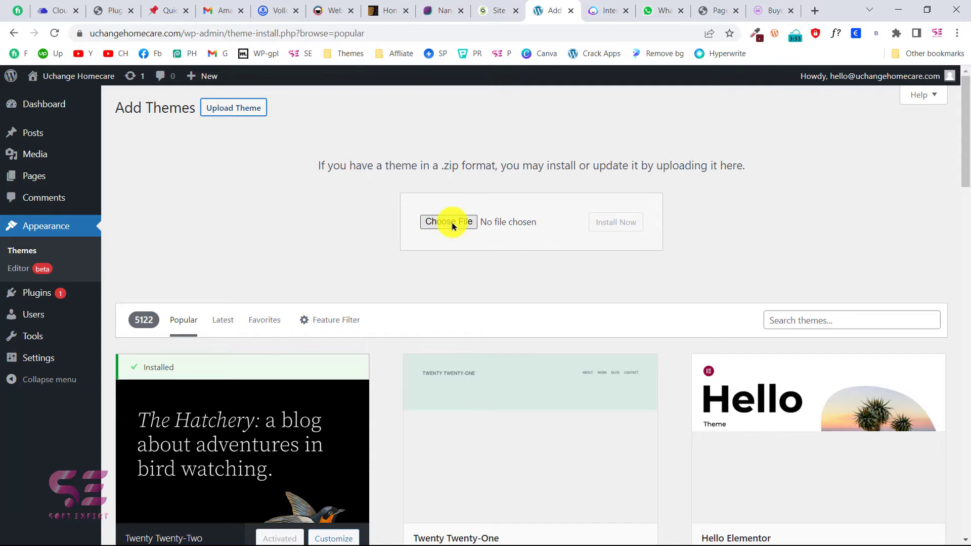
click(448, 222)
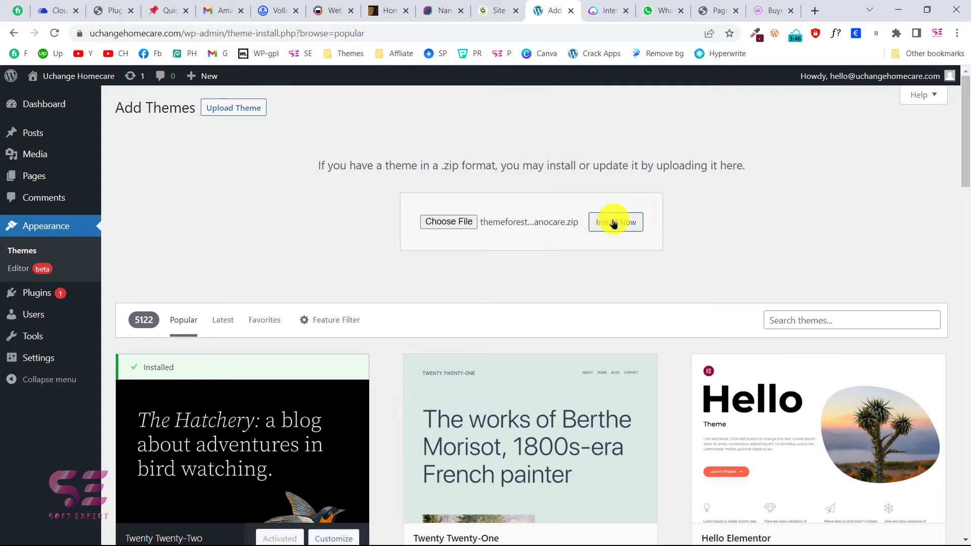
click(615, 221)
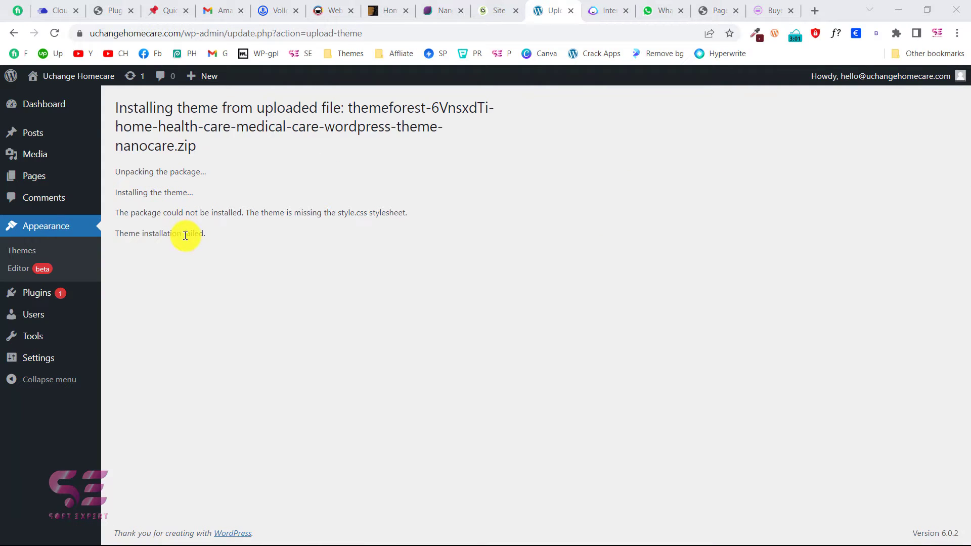
key(alt+tab)
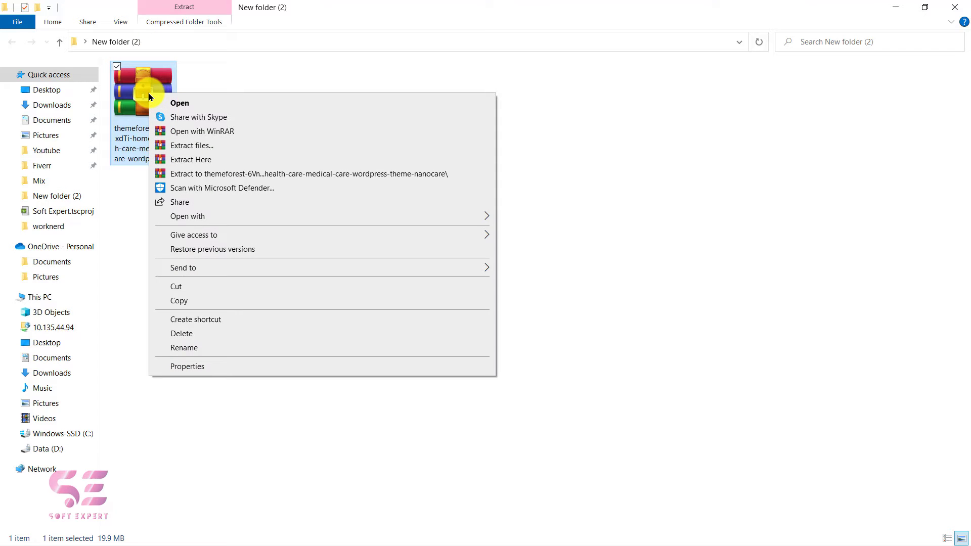
mouse_move(271, 159)
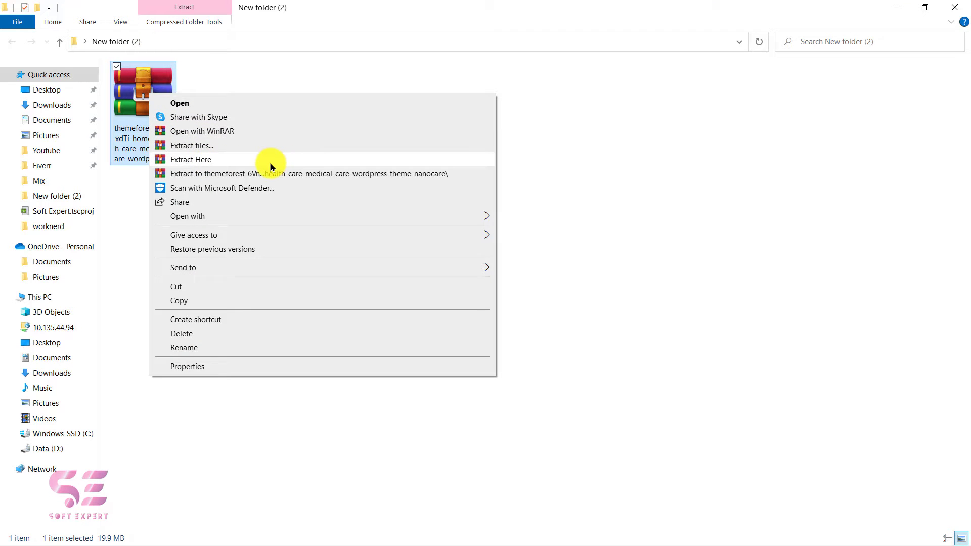
Step: Extract the ThemeForest zip into its folder with Extract Here
click(191, 159)
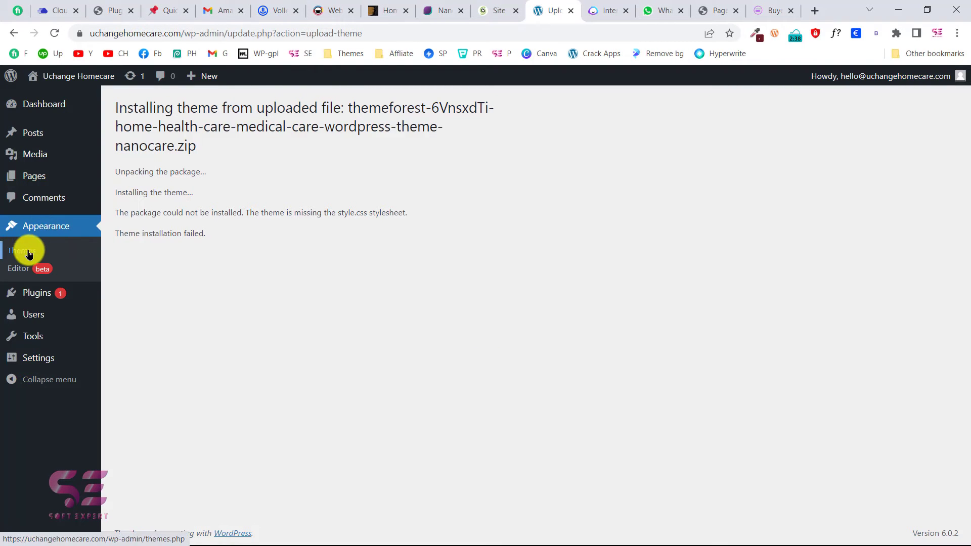
Step: Upload nanocare.zip from the extracted package and install it as a theme
click(23, 250)
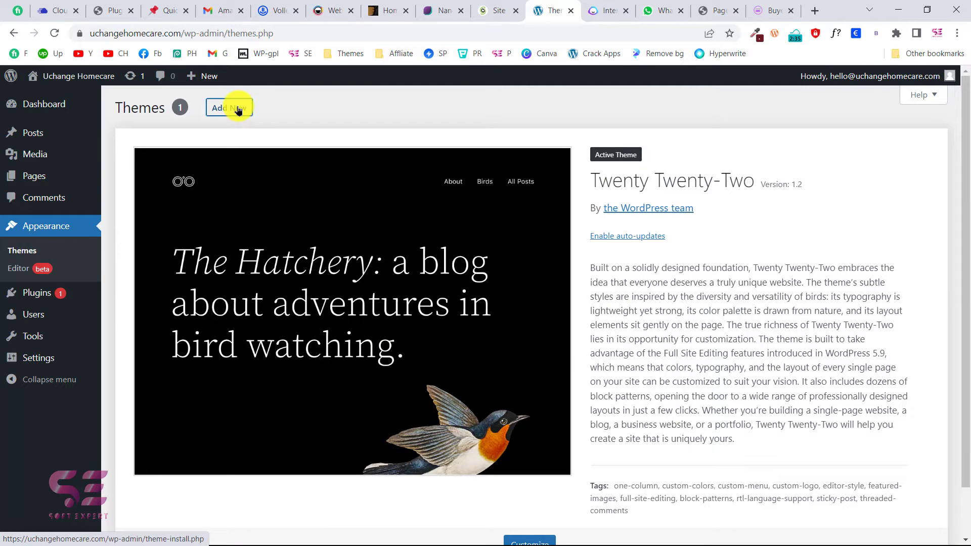
click(229, 108)
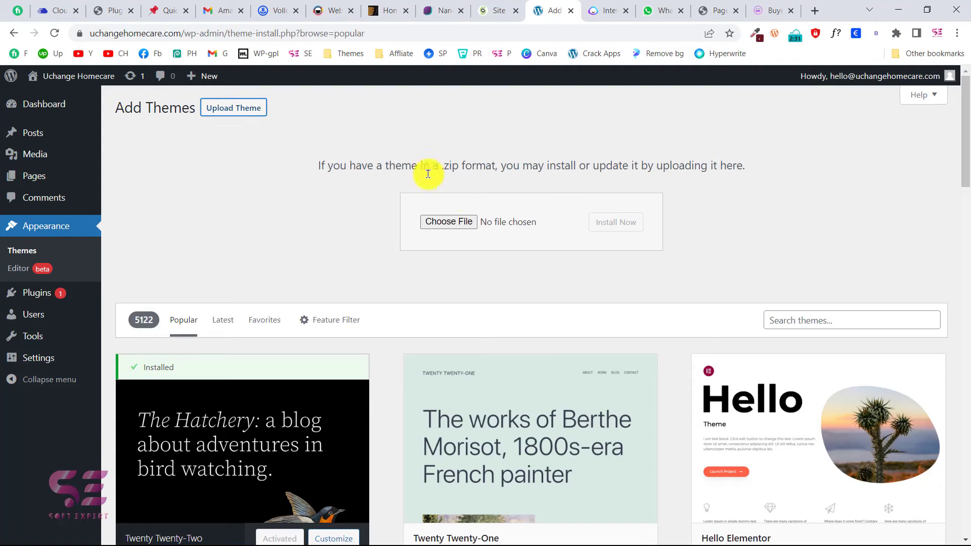
click(448, 222)
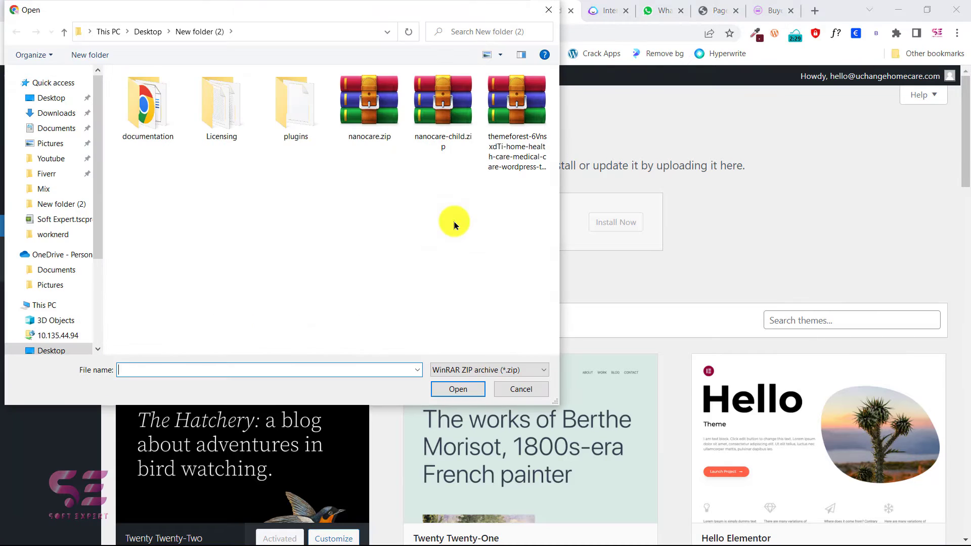
click(368, 99)
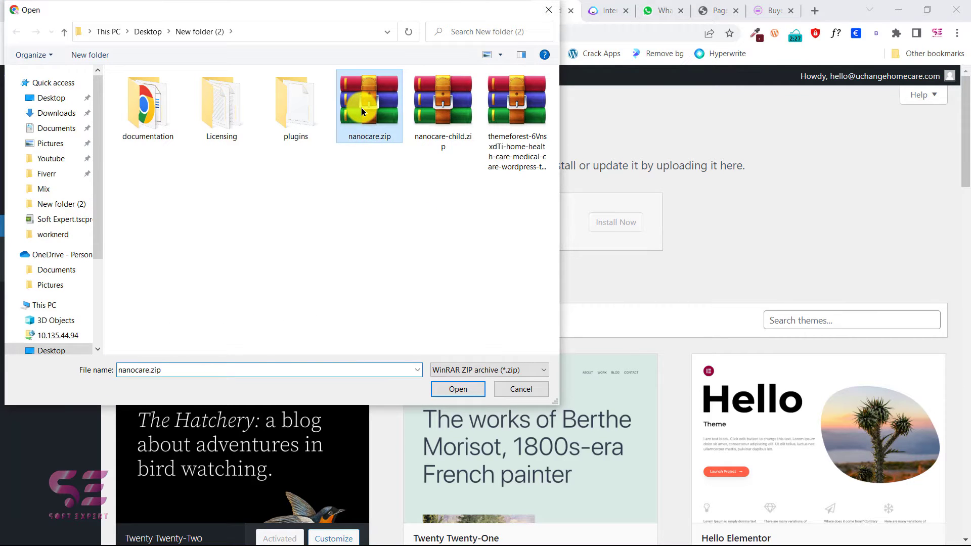
click(457, 389)
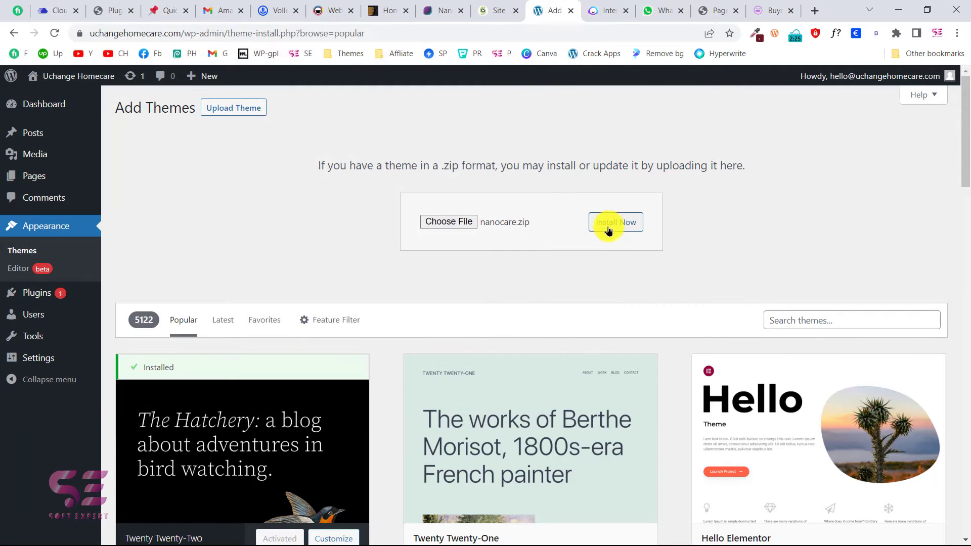
click(615, 221)
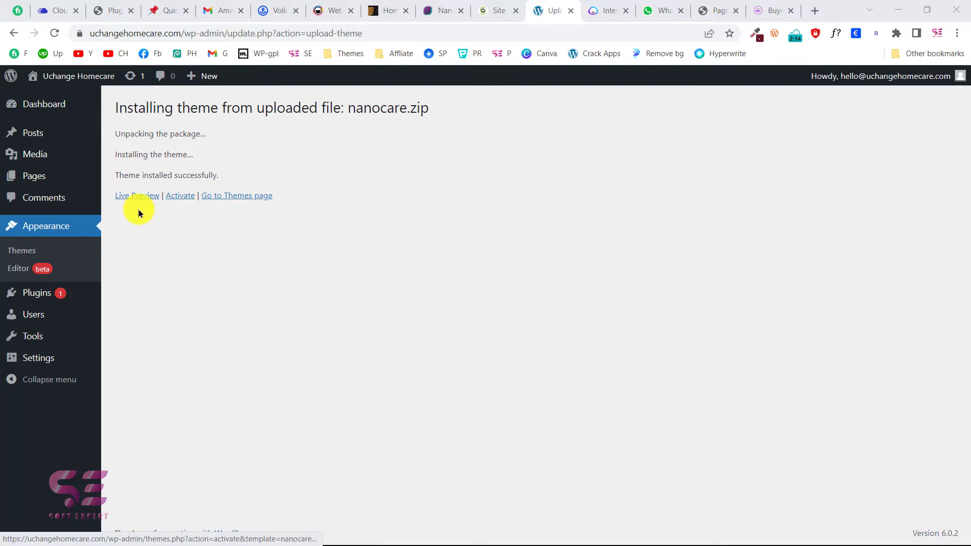
Step: Install nanocare-child.zip and activate the child theme over its NanoCare parent
click(21, 250)
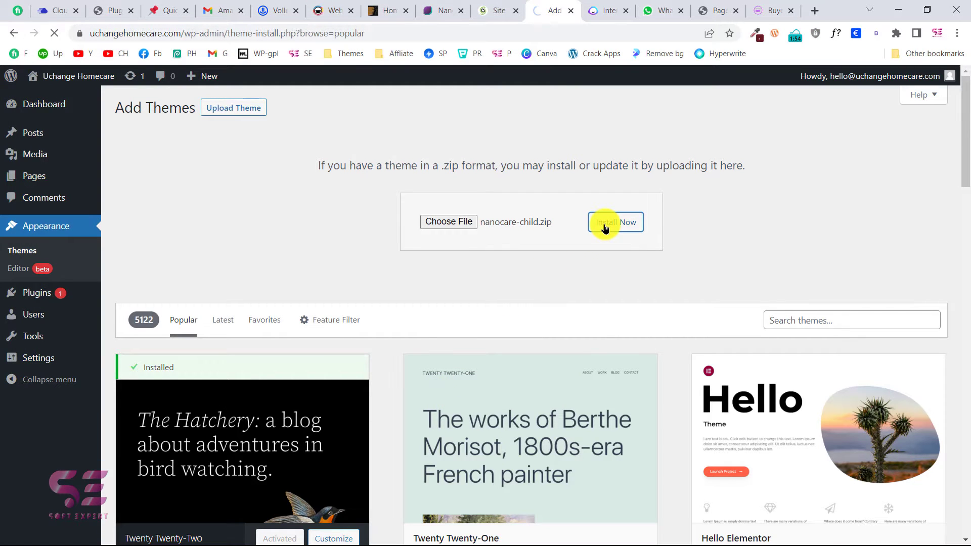
click(615, 221)
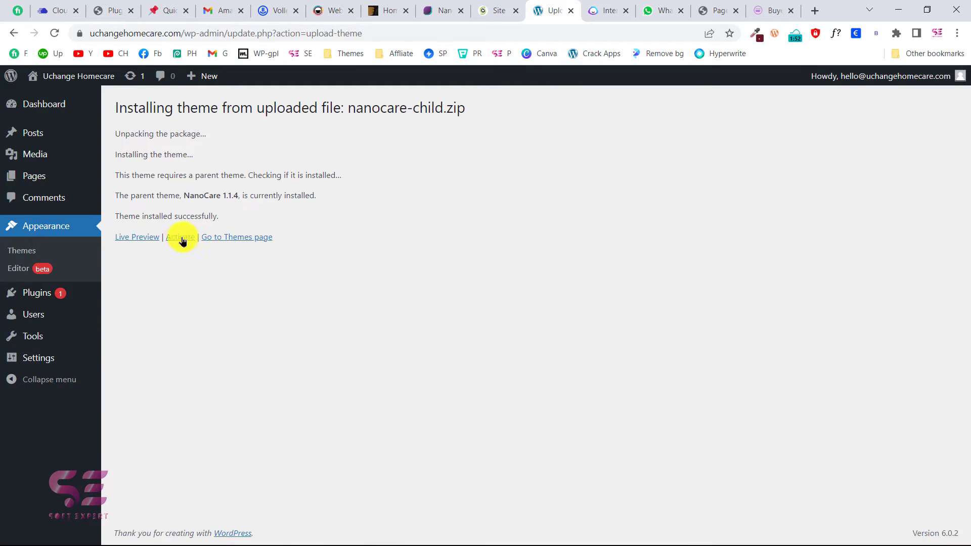
click(180, 236)
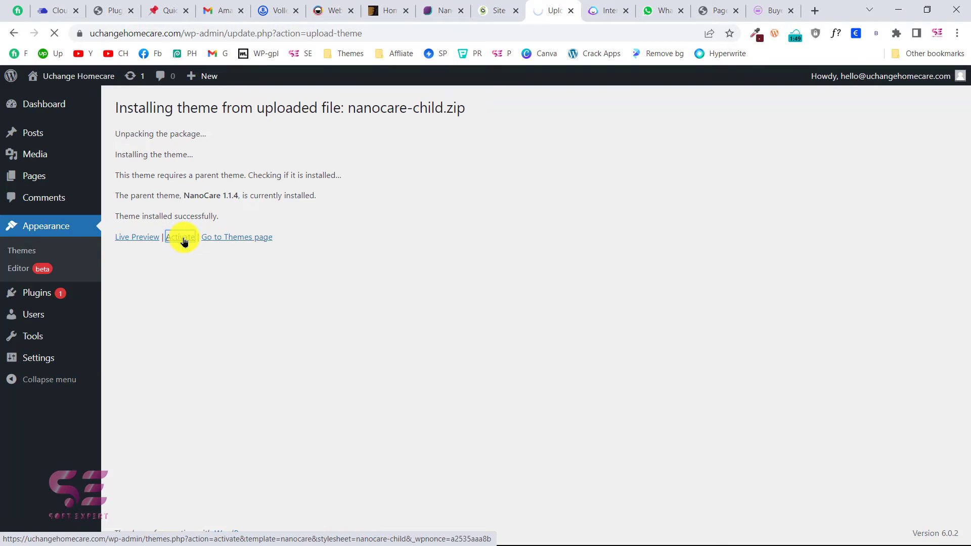
click(180, 237)
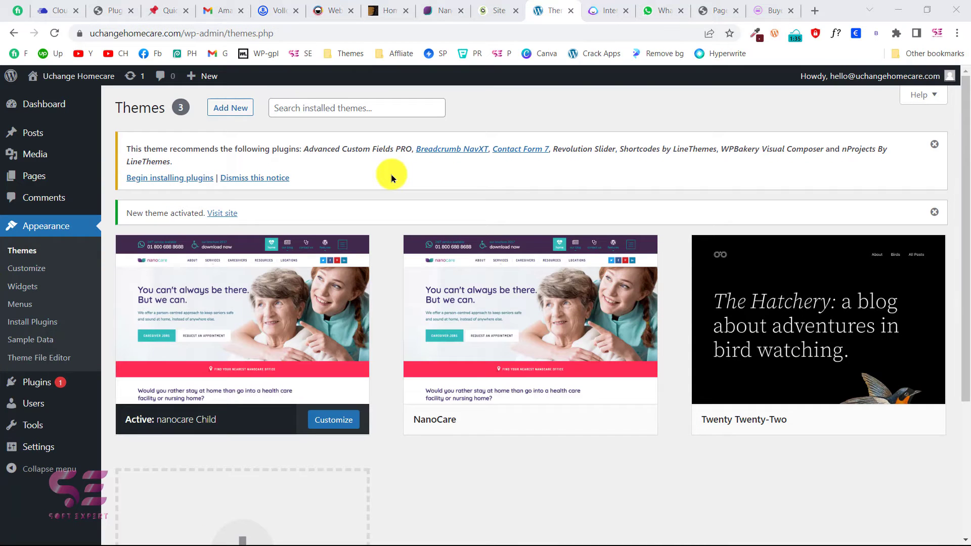
mouse_move(205, 172)
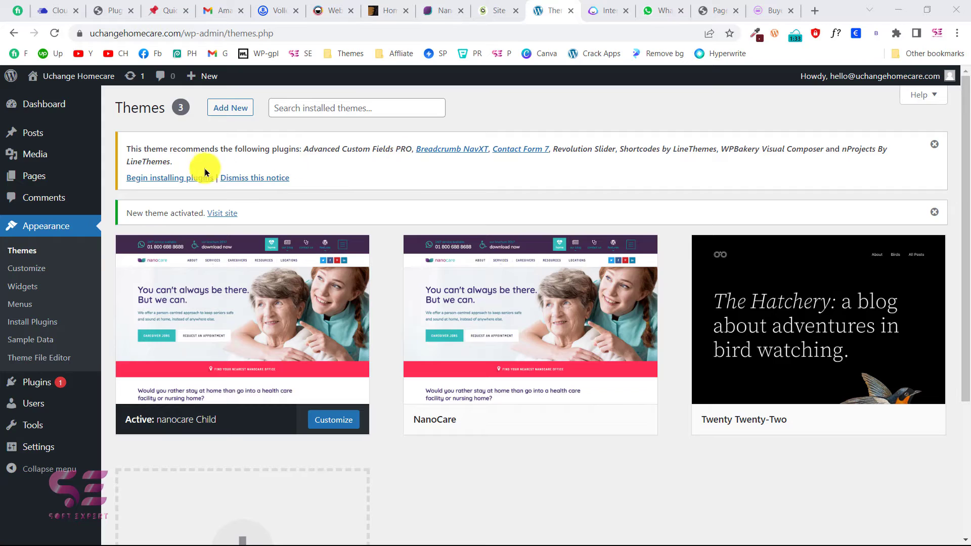
mouse_move(176, 178)
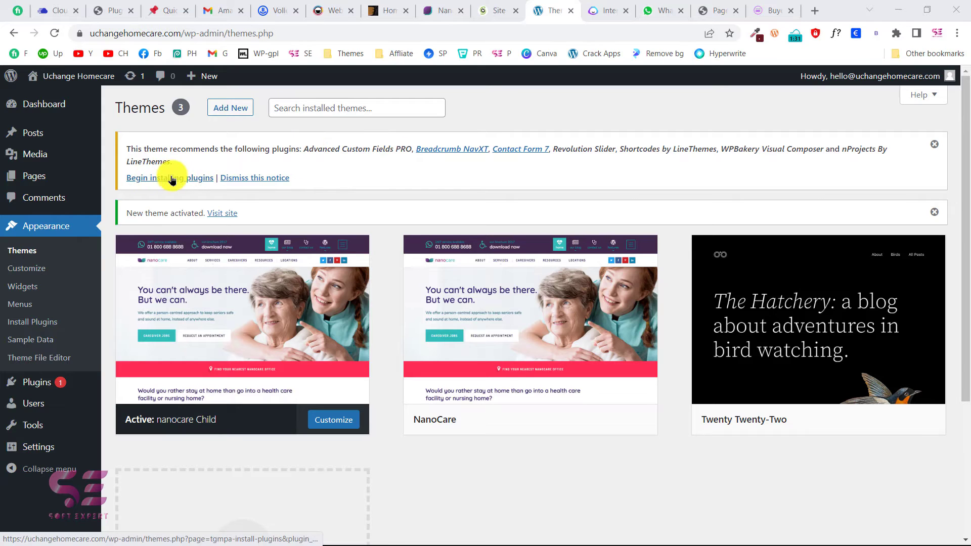
Step: Select all seven required plugins and bulk-install them from Install Required Plugins
click(170, 178)
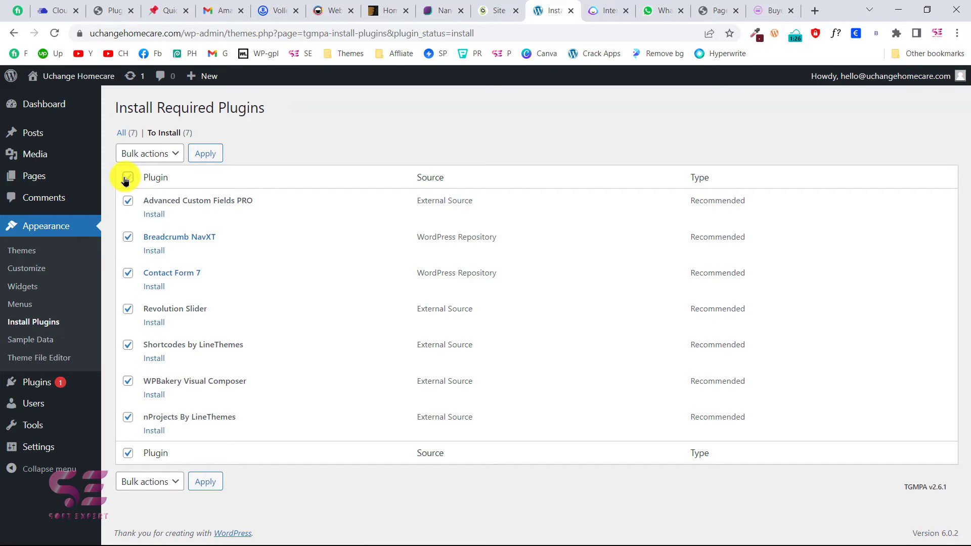
click(149, 153)
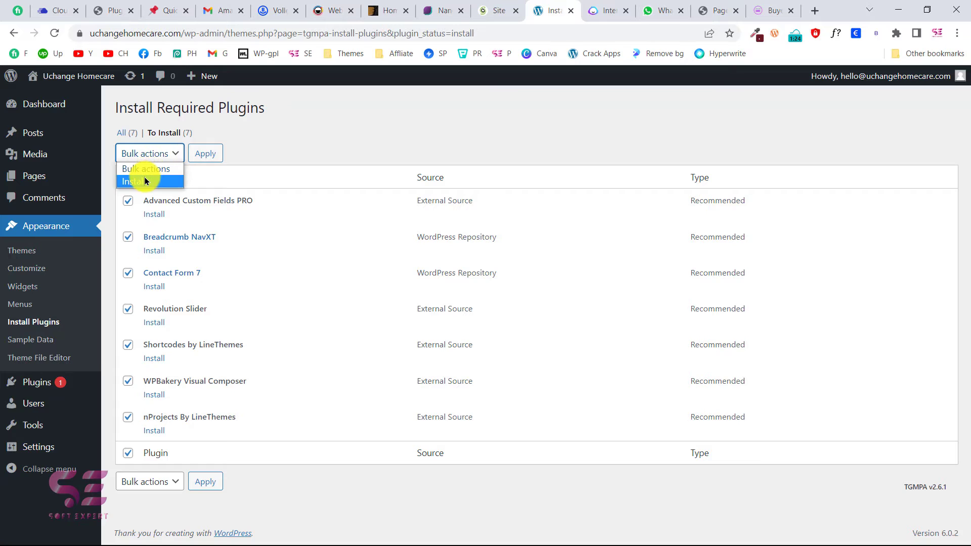
click(205, 152)
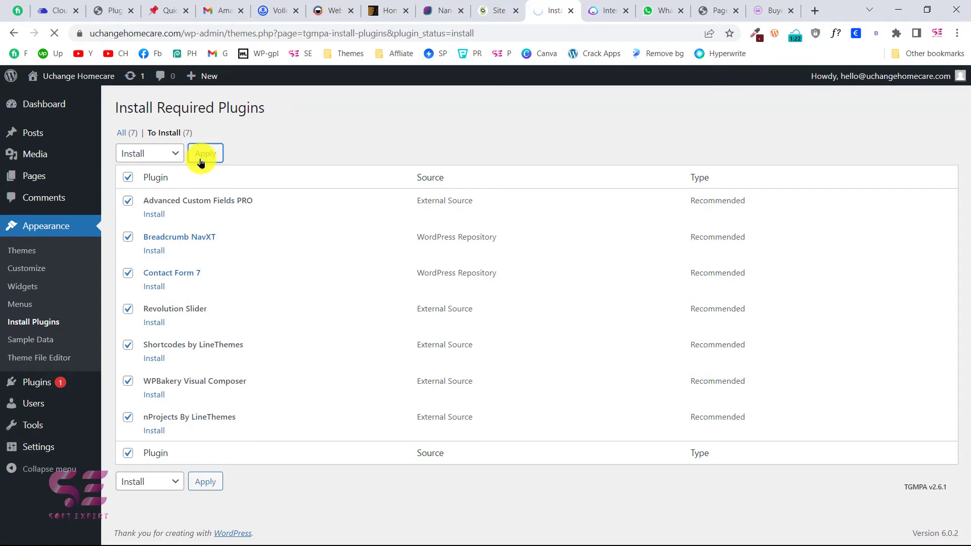
click(387, 10)
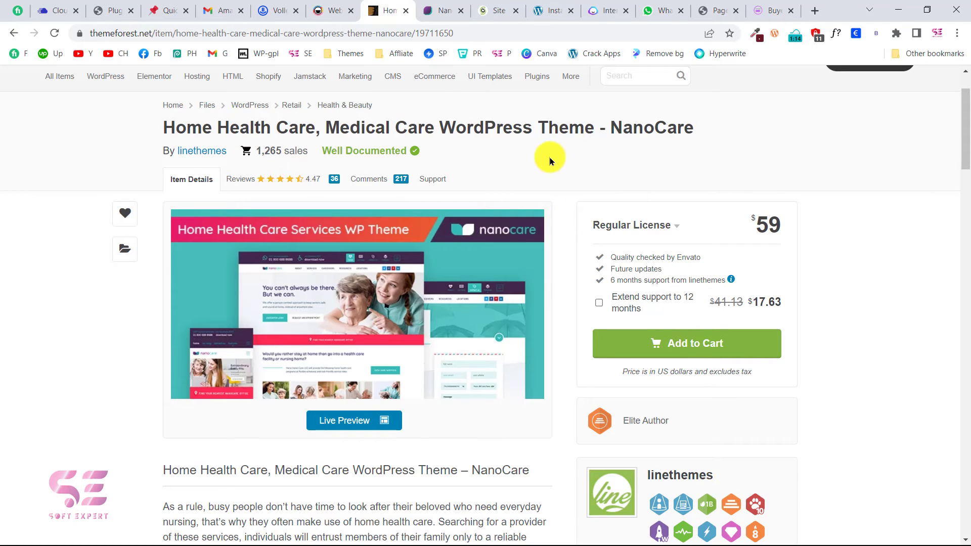
click(550, 10)
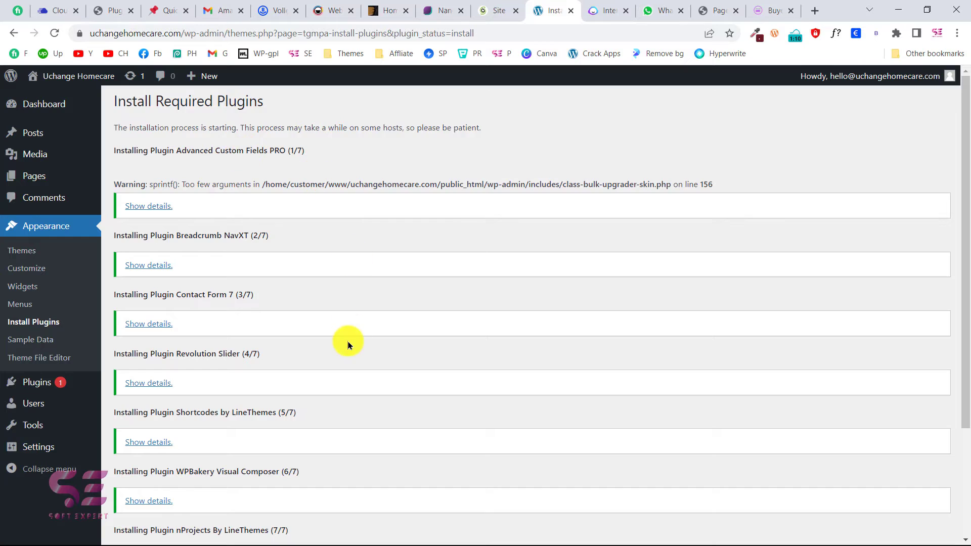
Step: Bulk-activate the seven installed plugins and return to the dashboard
scroll(down, 3)
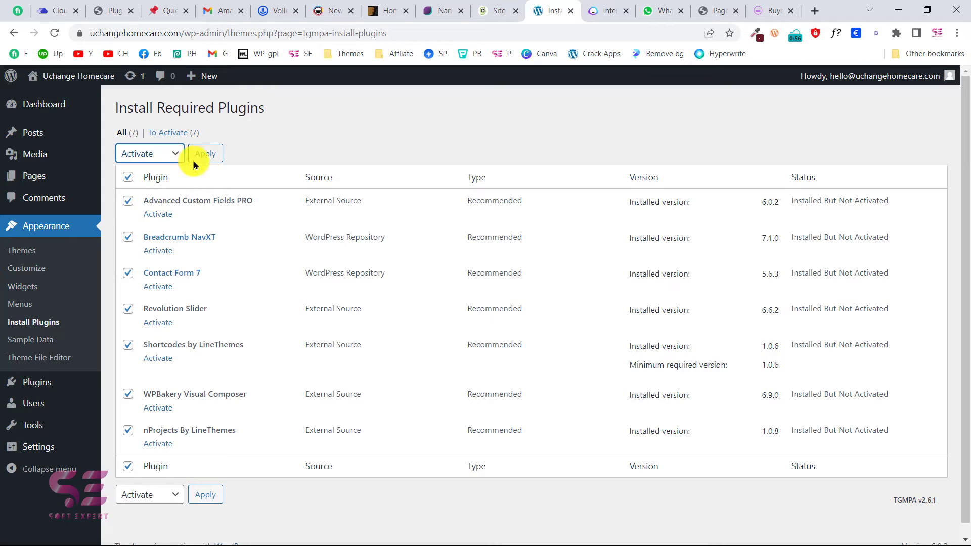
click(205, 153)
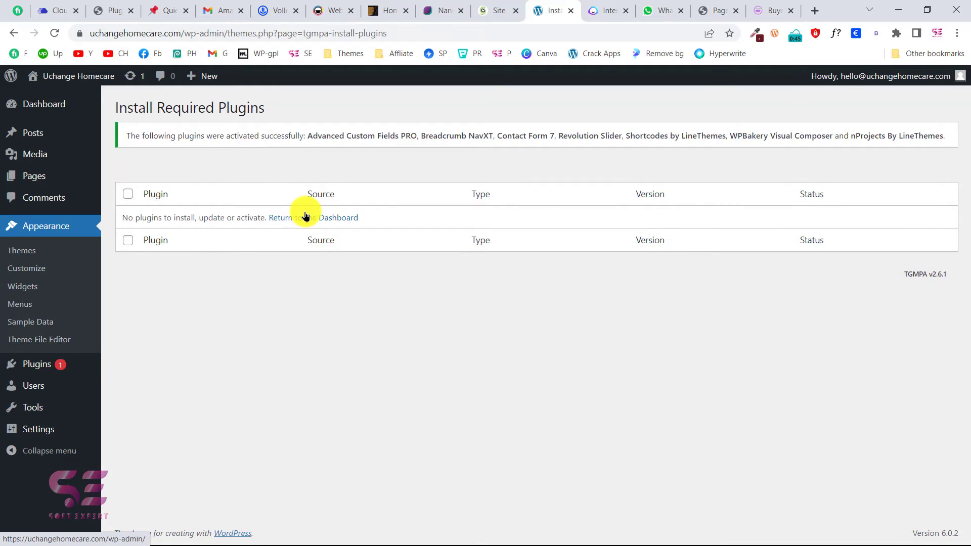
click(312, 217)
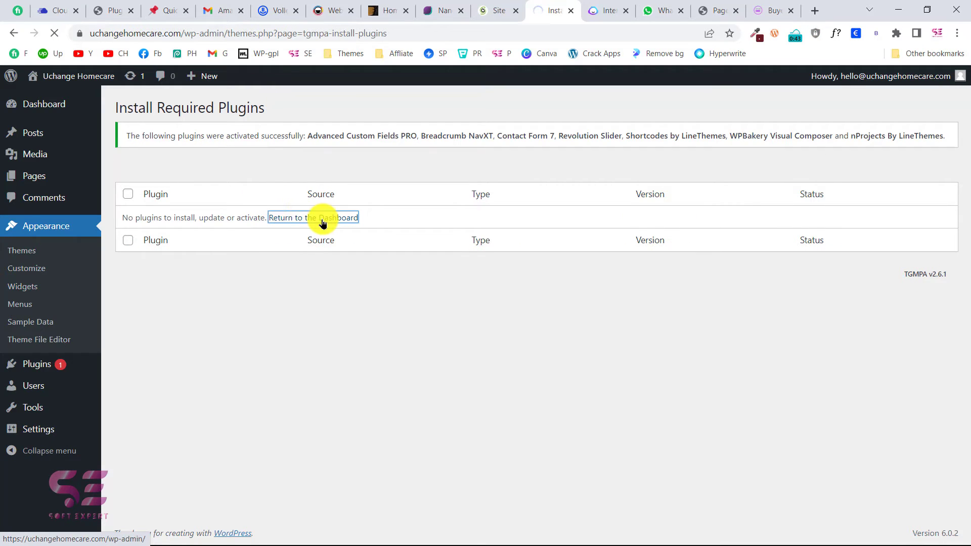
click(312, 217)
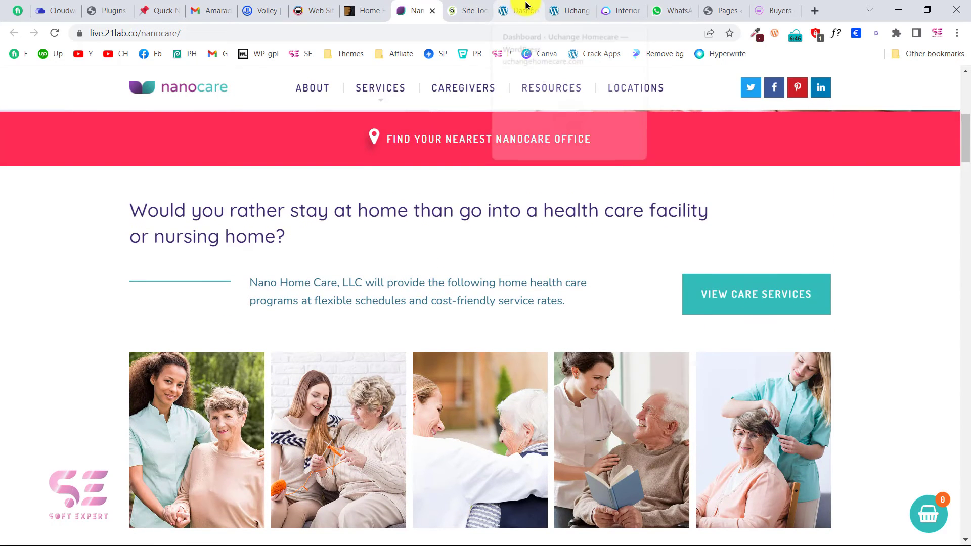
Step: Go to Appearance > Sample Data in the dashboard to reach the demo installer
click(519, 10)
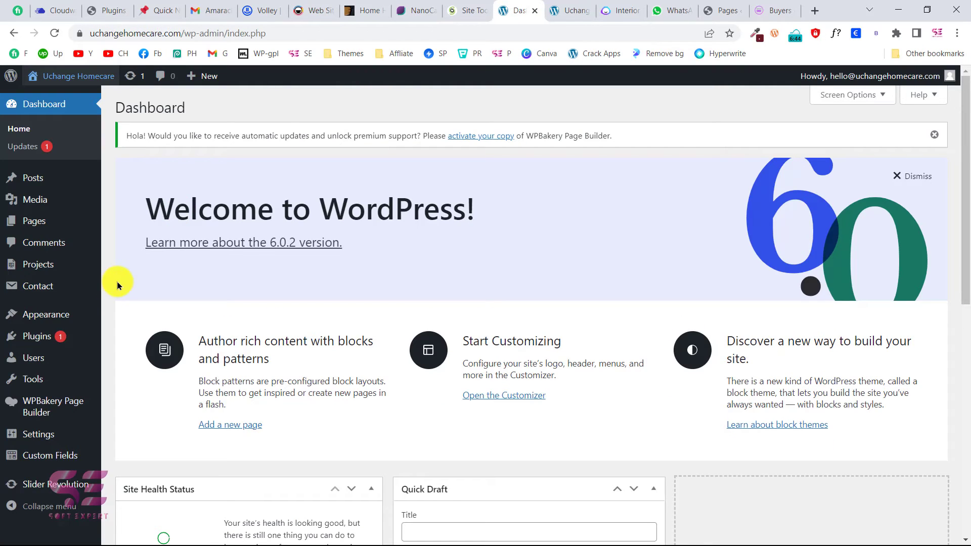
mouse_move(45, 314)
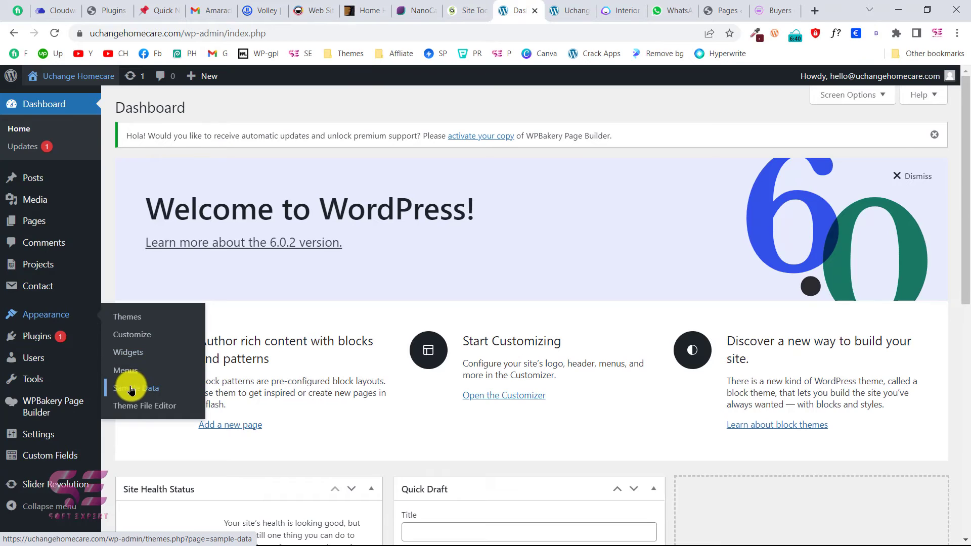
click(135, 387)
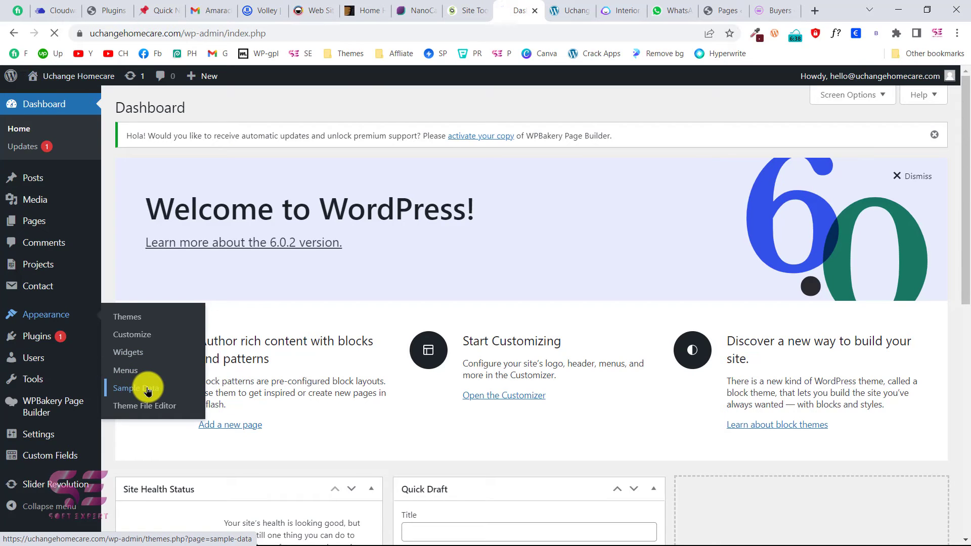
click(135, 388)
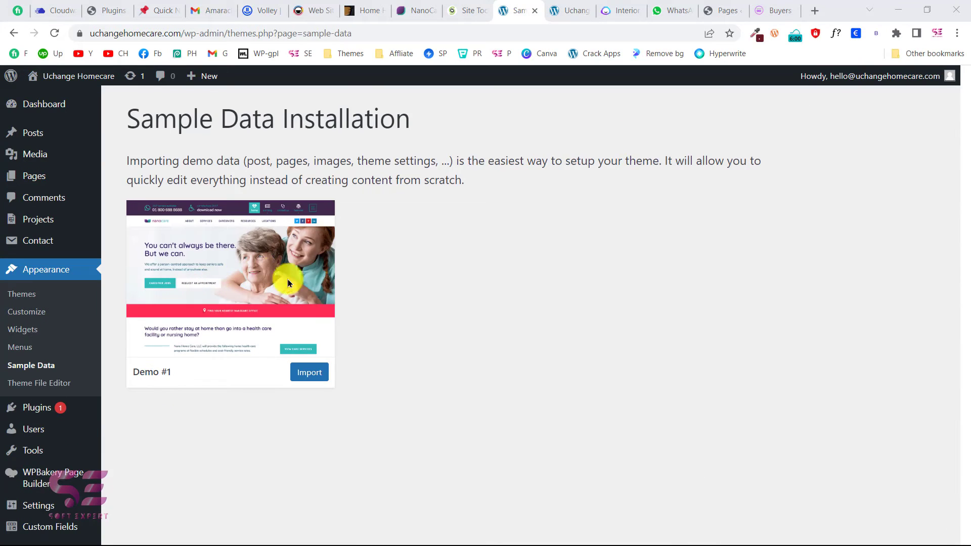
Step: Run the Demo #1 import until it shows Installed, then move to the live site
click(310, 372)
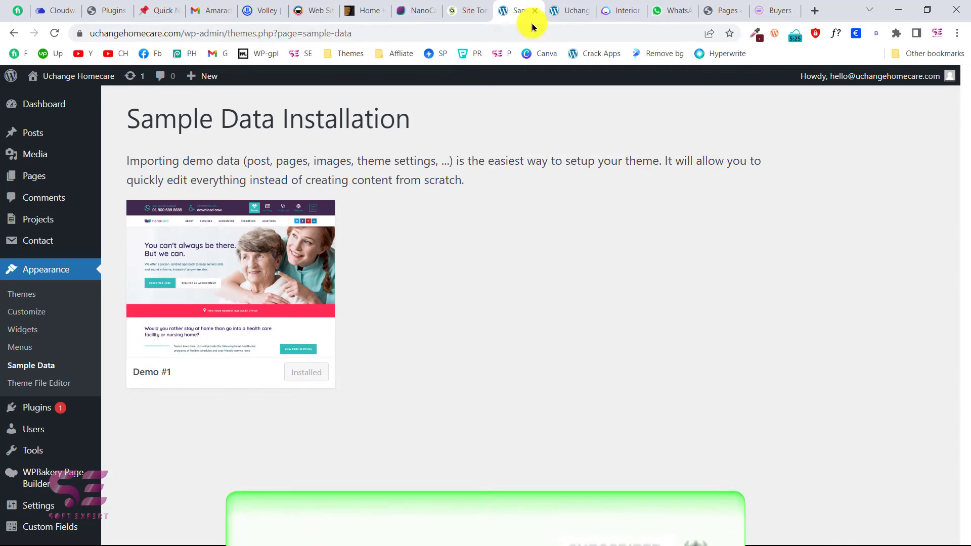
click(568, 10)
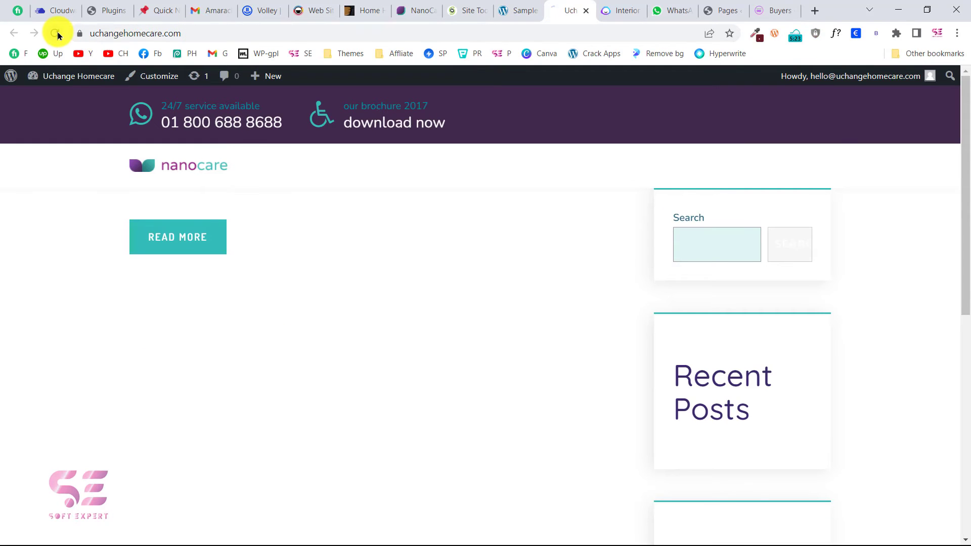
Step: Reload the Uchange Homecare front end and review the imported NanoCare homepage down to its statistics
click(54, 34)
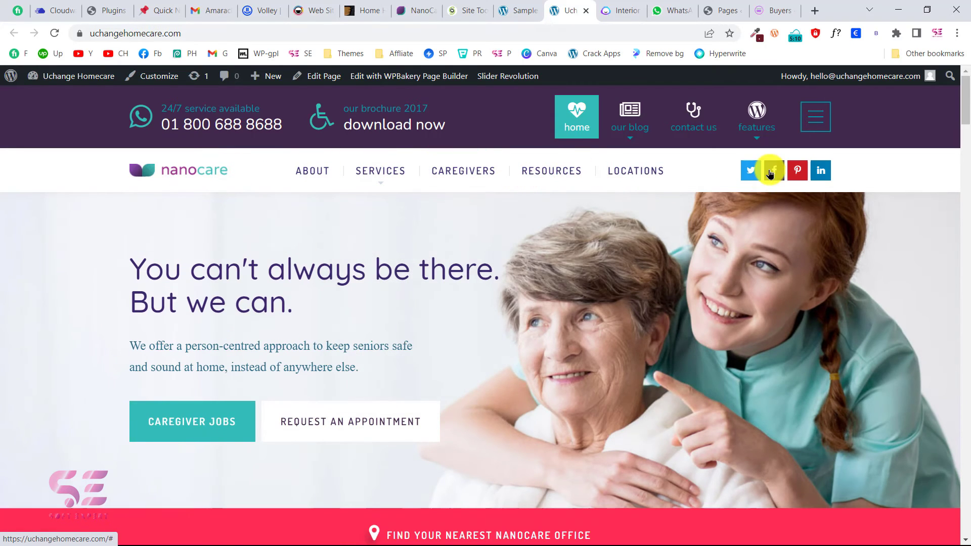
scroll(down, 3)
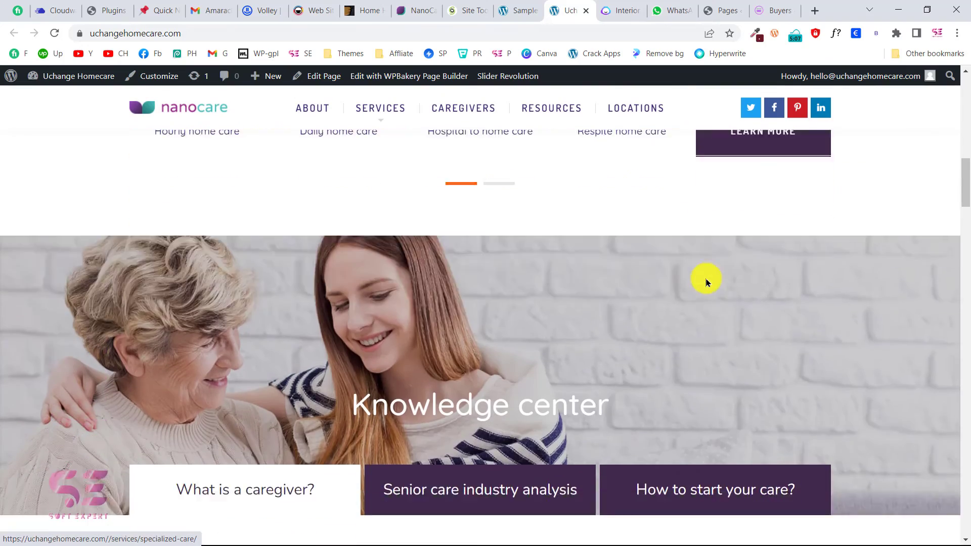
scroll(down, 3)
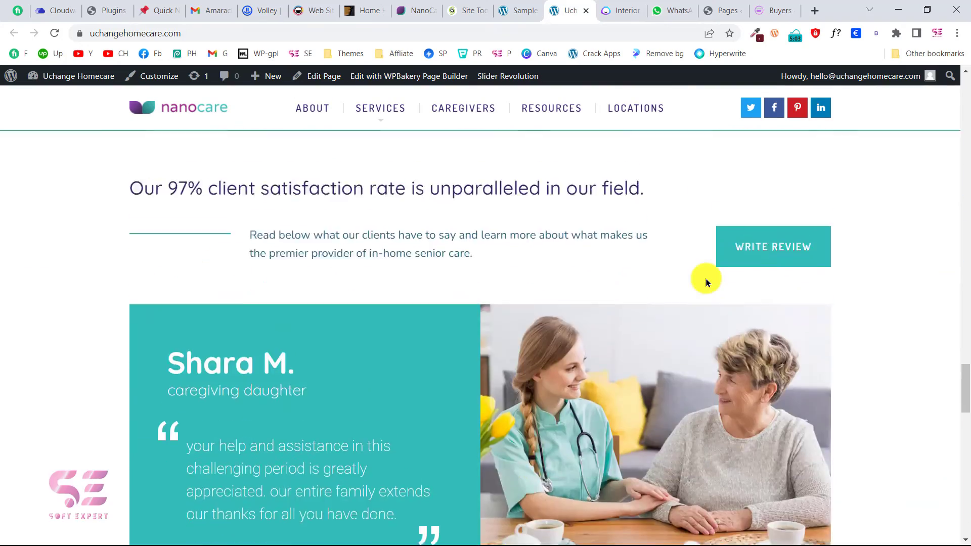
scroll(down, 3)
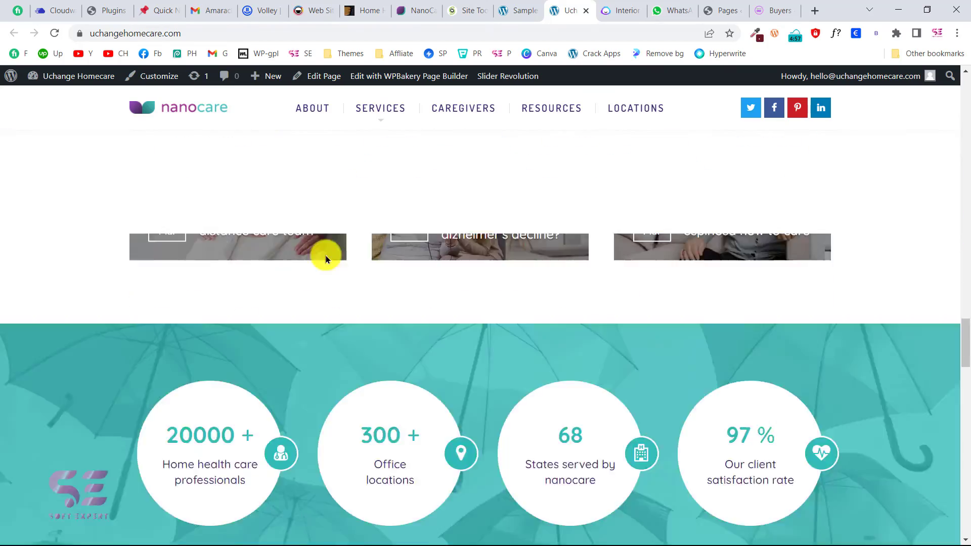
scroll(up, 3)
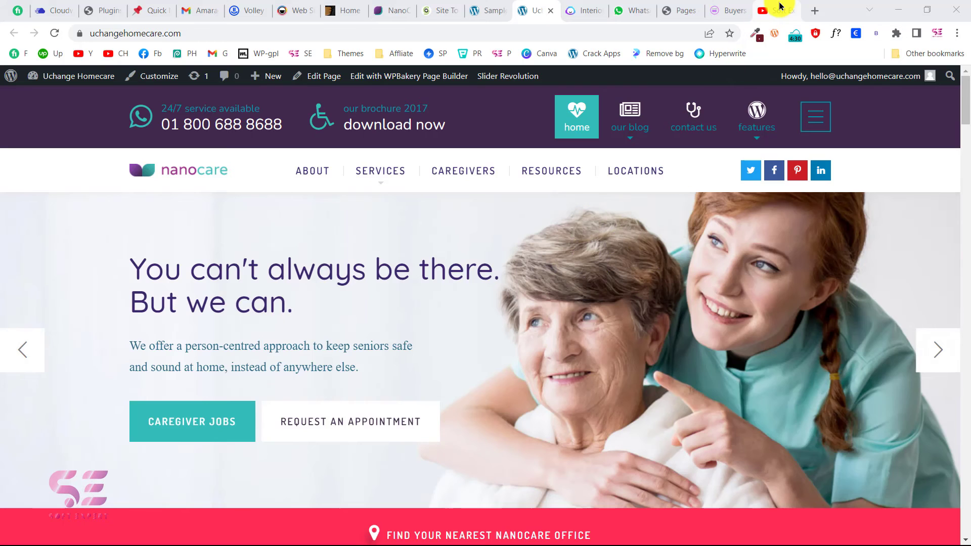
Step: Browse the Soft Expert channel's Videos list down through older uploads
click(772, 10)
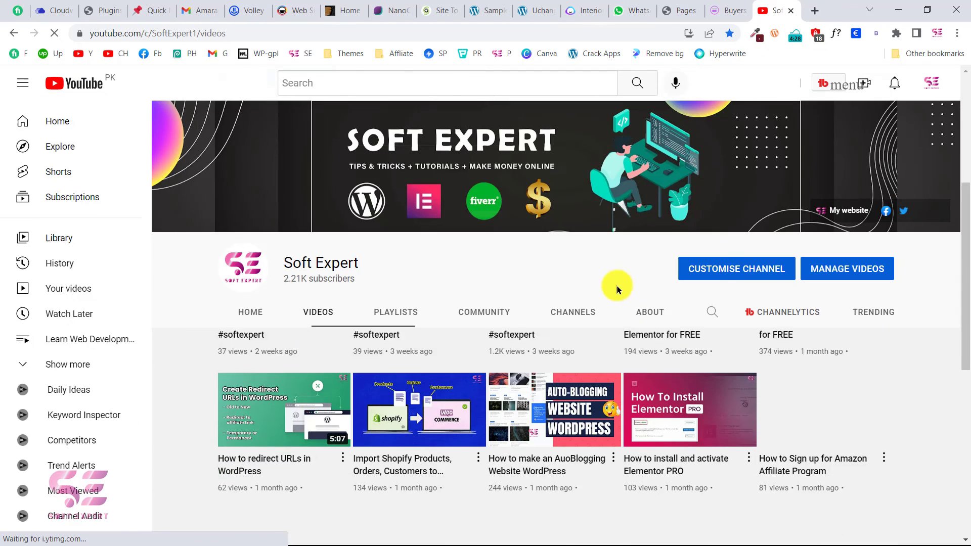
scroll(down, 3)
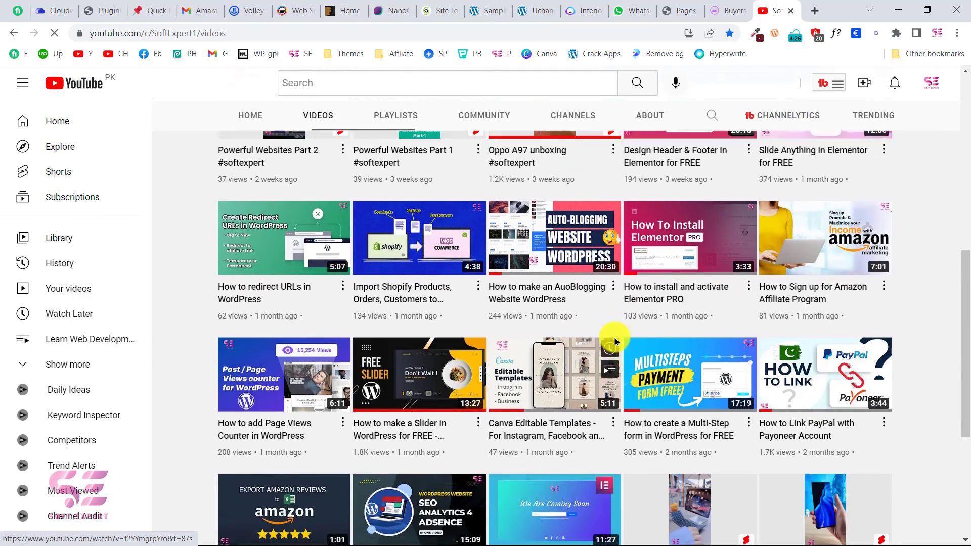
scroll(down, 3)
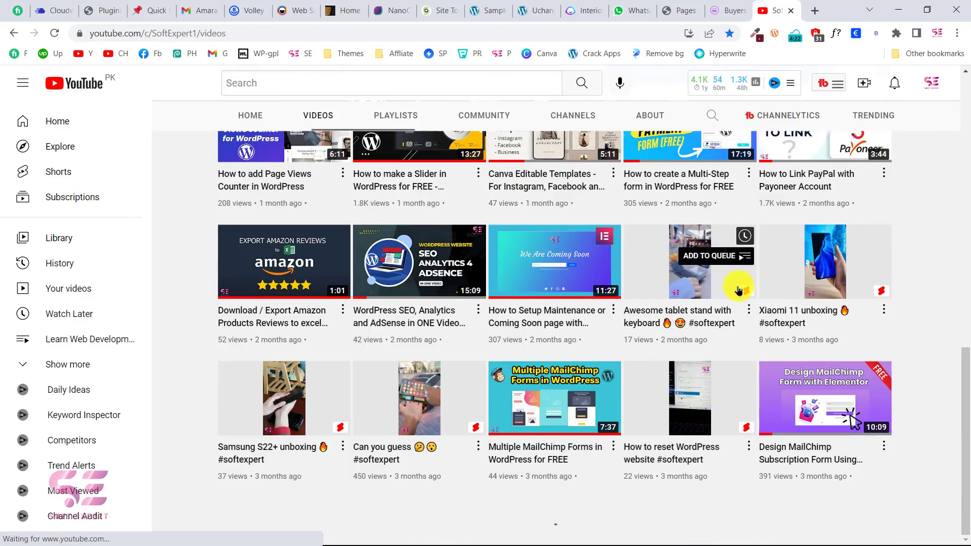